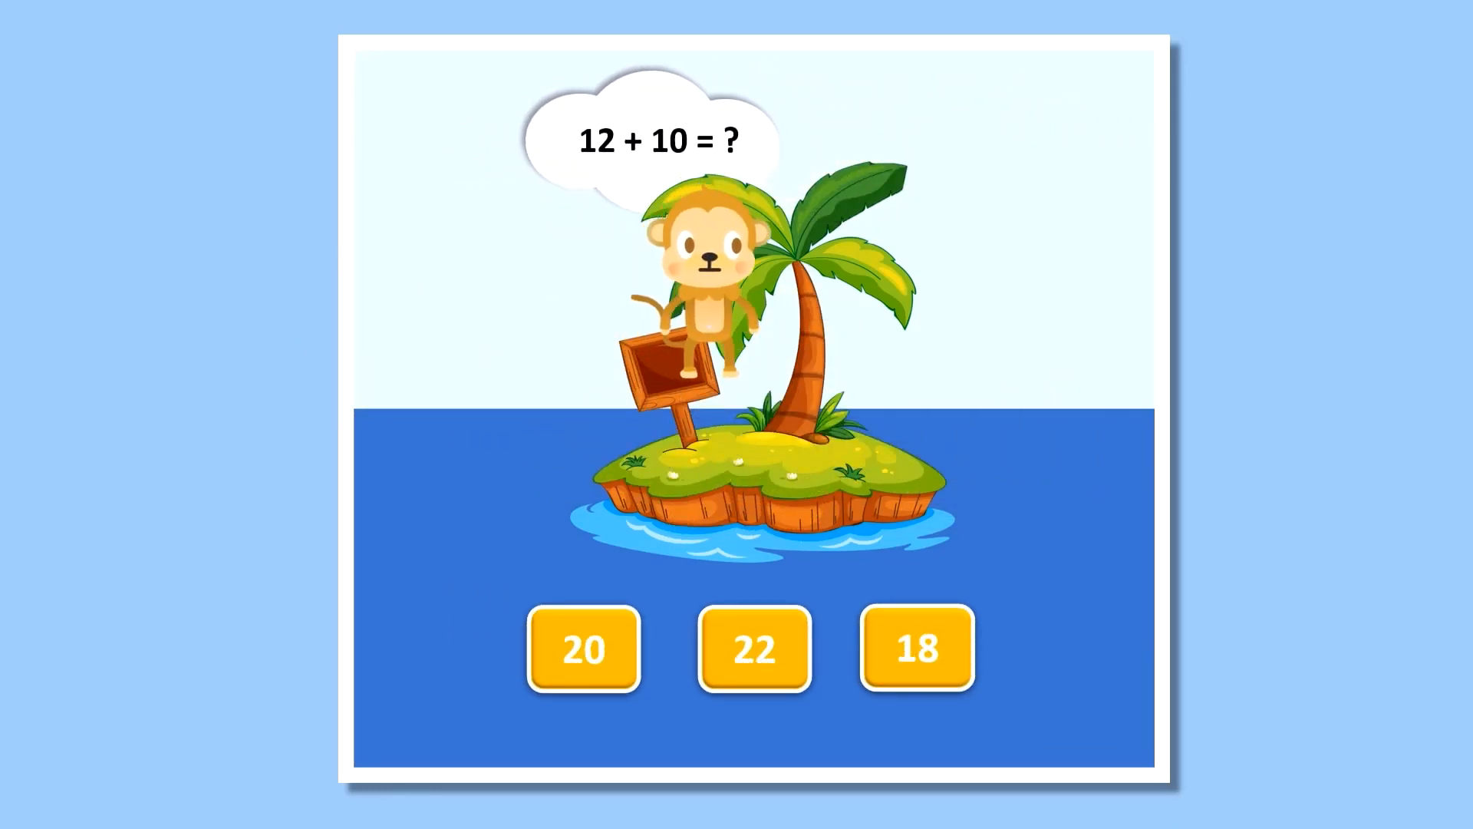
- Pick 22 under the island to answer 12 + 10 in the quiz demo
left_click(753, 648)
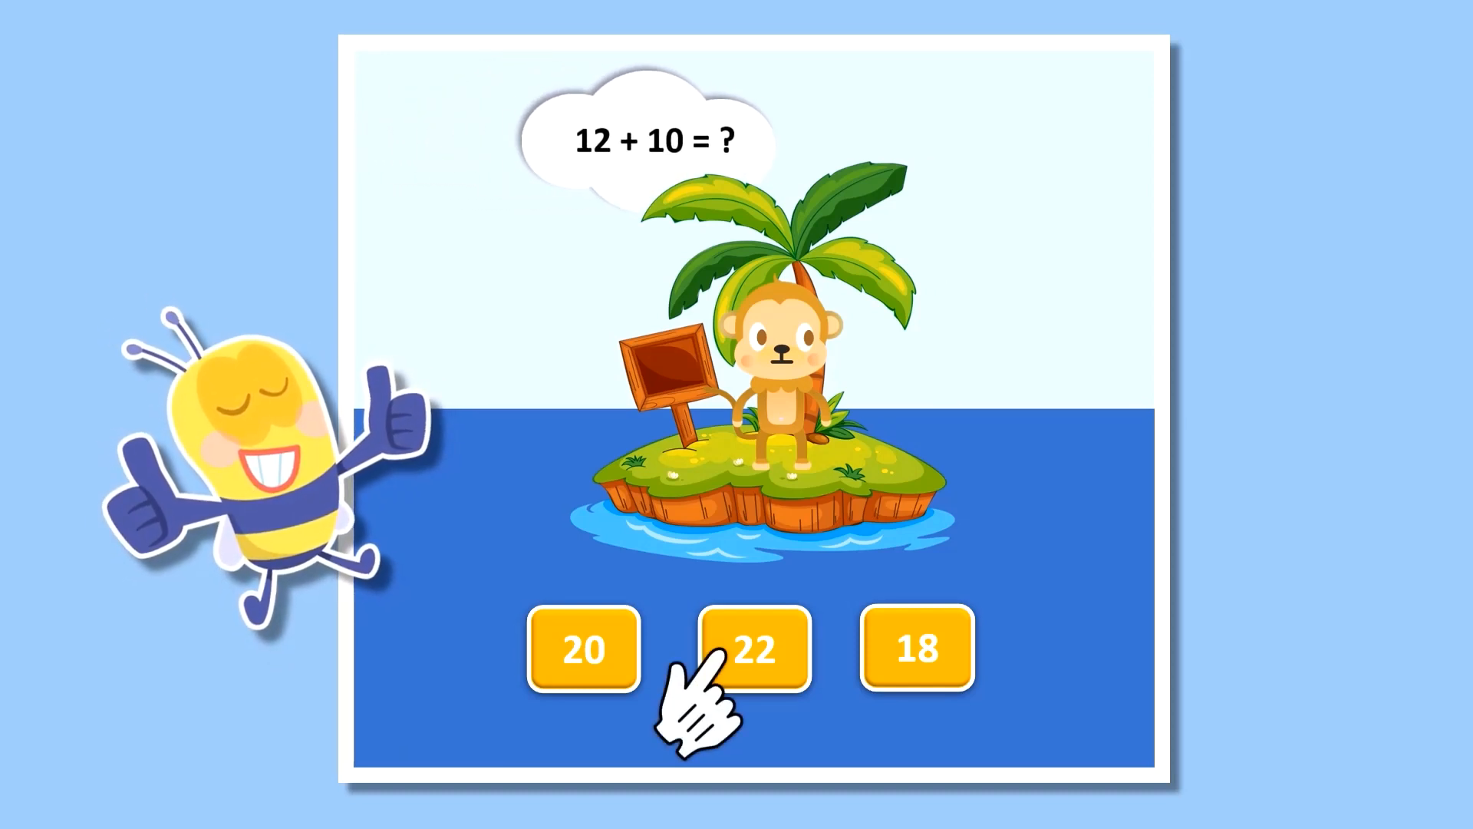
left_click(752, 649)
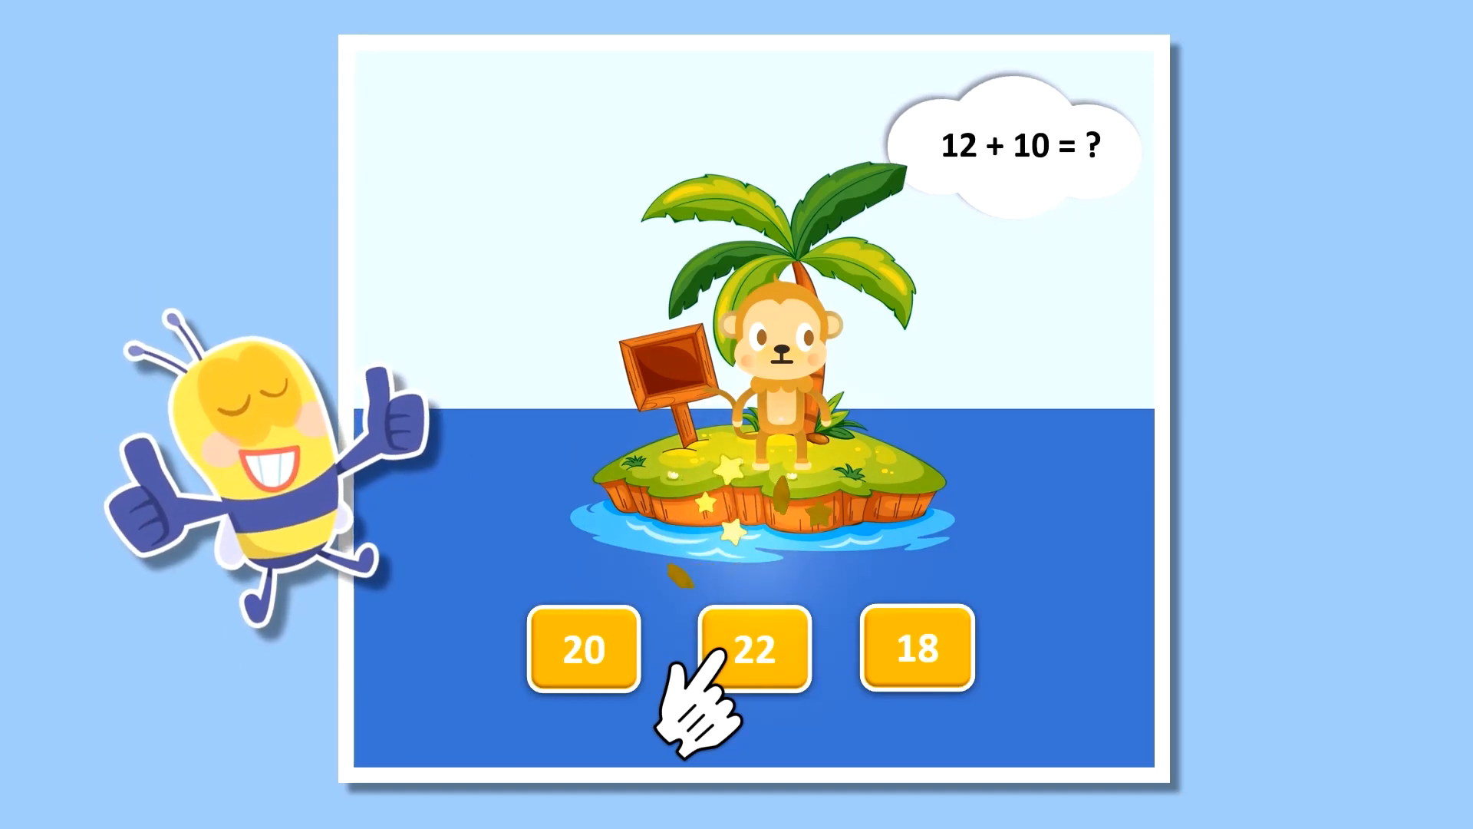
left_click(752, 650)
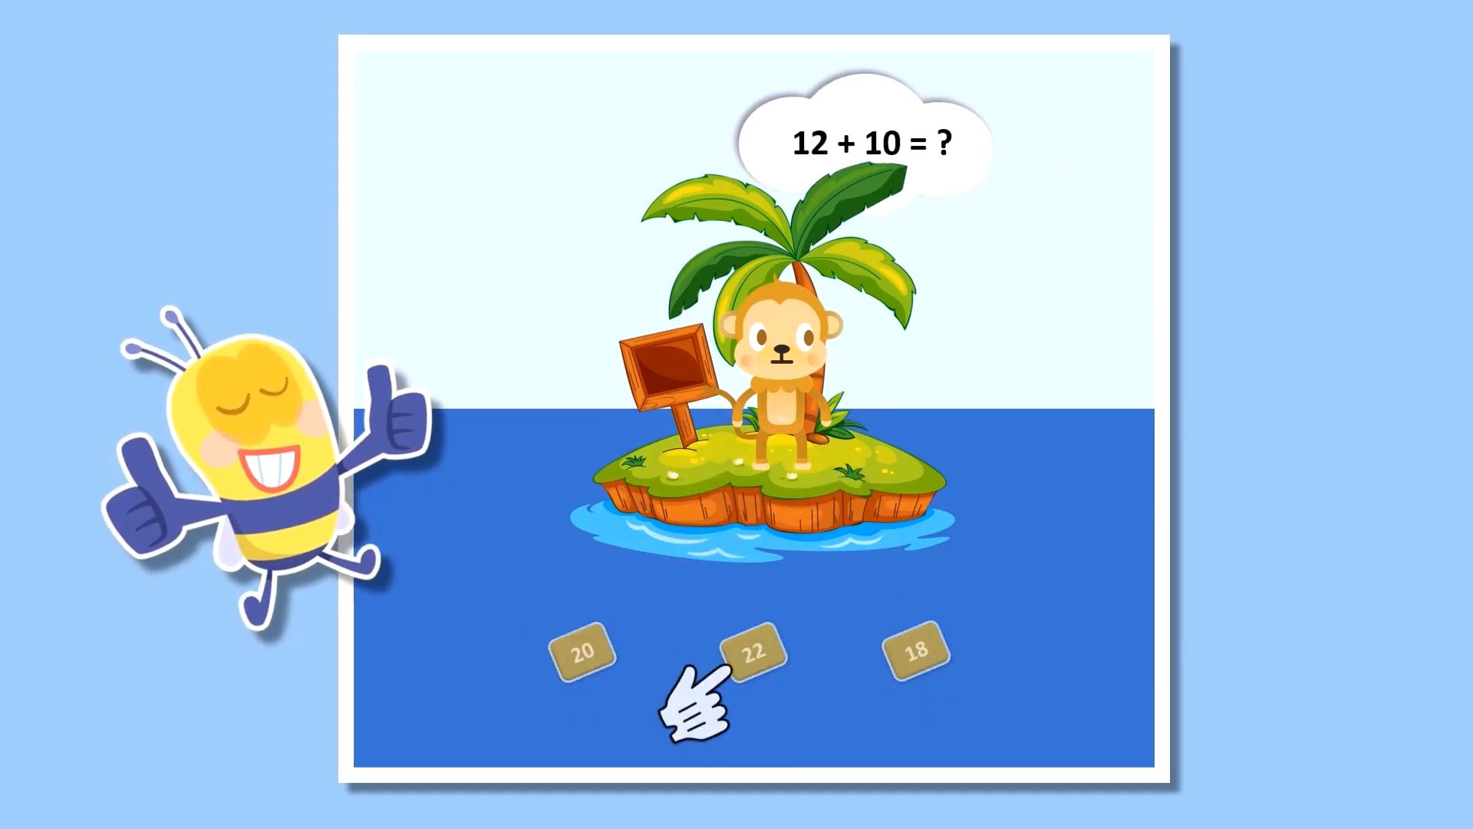
left_click(749, 652)
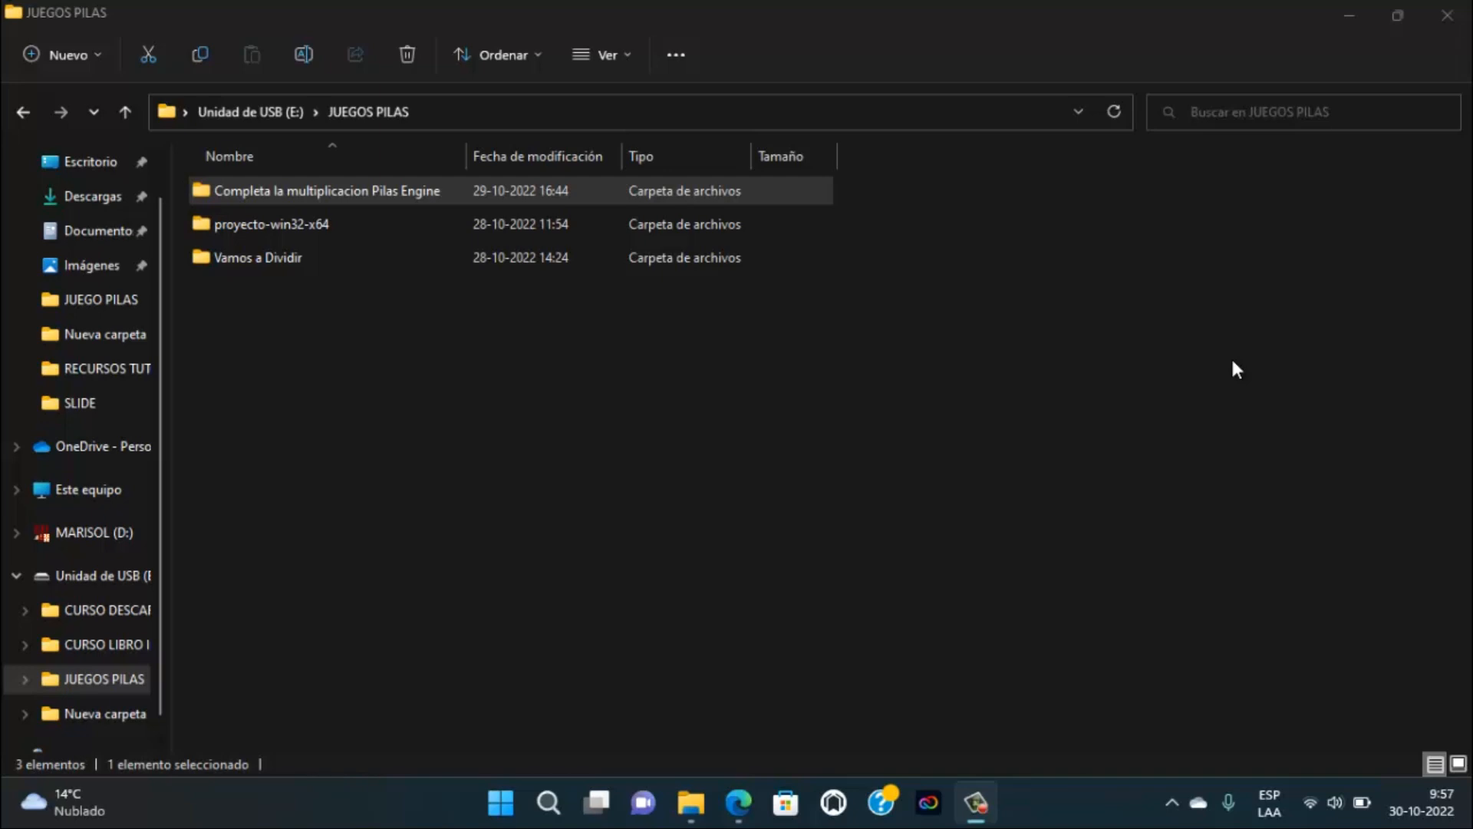
mouse_move(1233, 367)
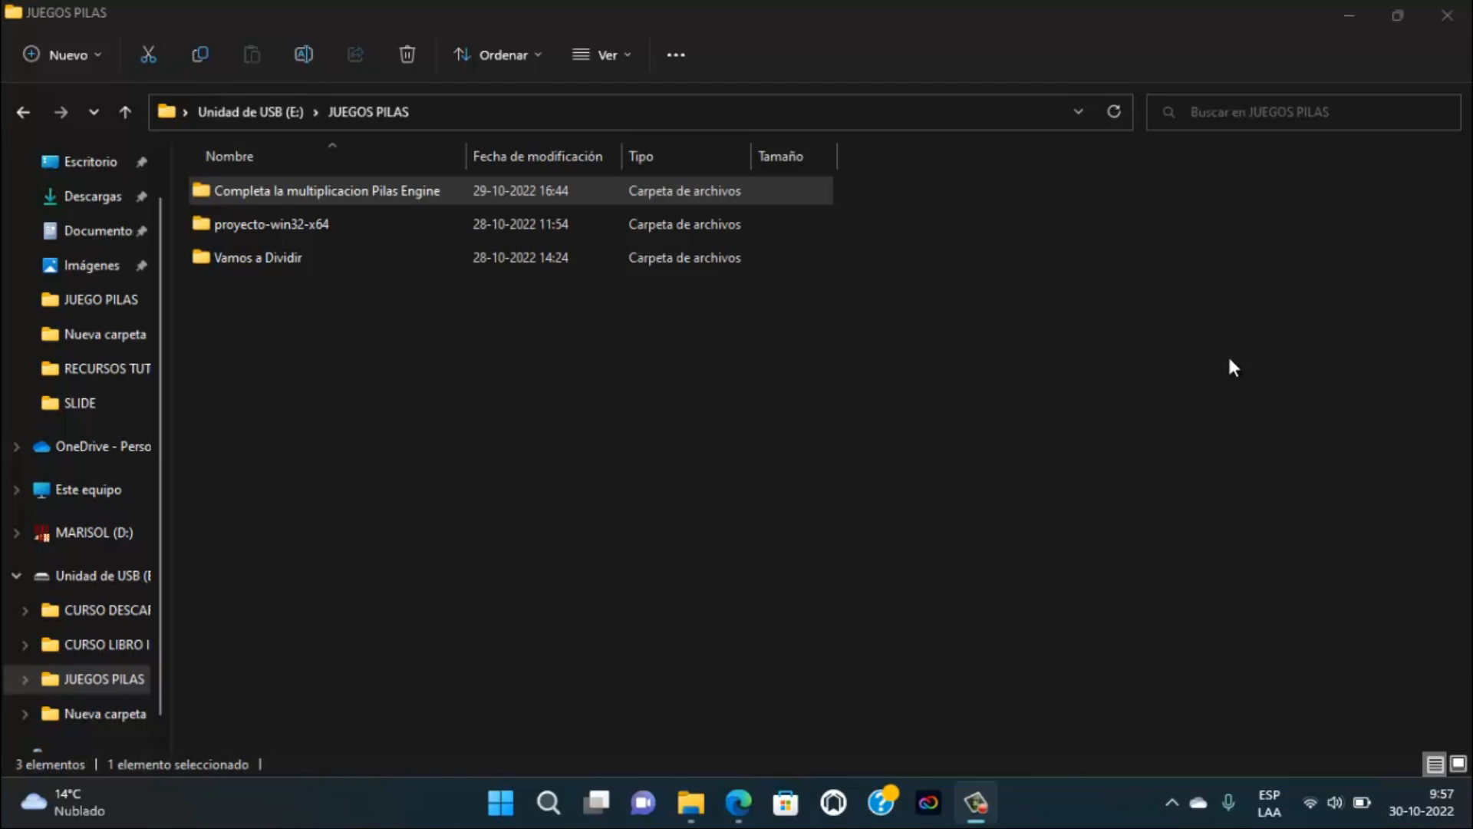
mouse_move(1085, 341)
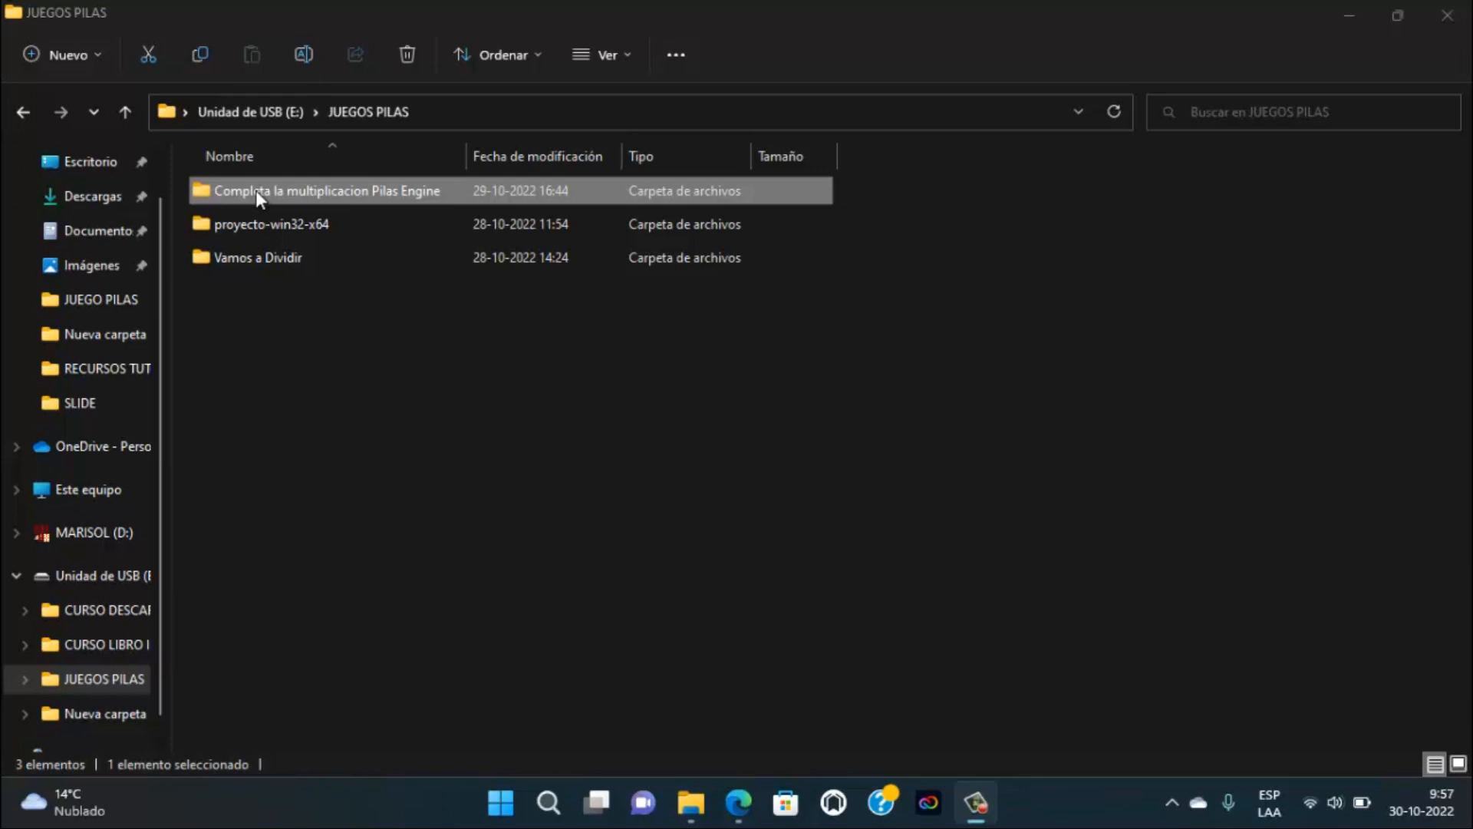
- Open the Completa la multiplicacion Pilas Engine folder, then its proyecto-win32-x64 subfolder
double_click(326, 189)
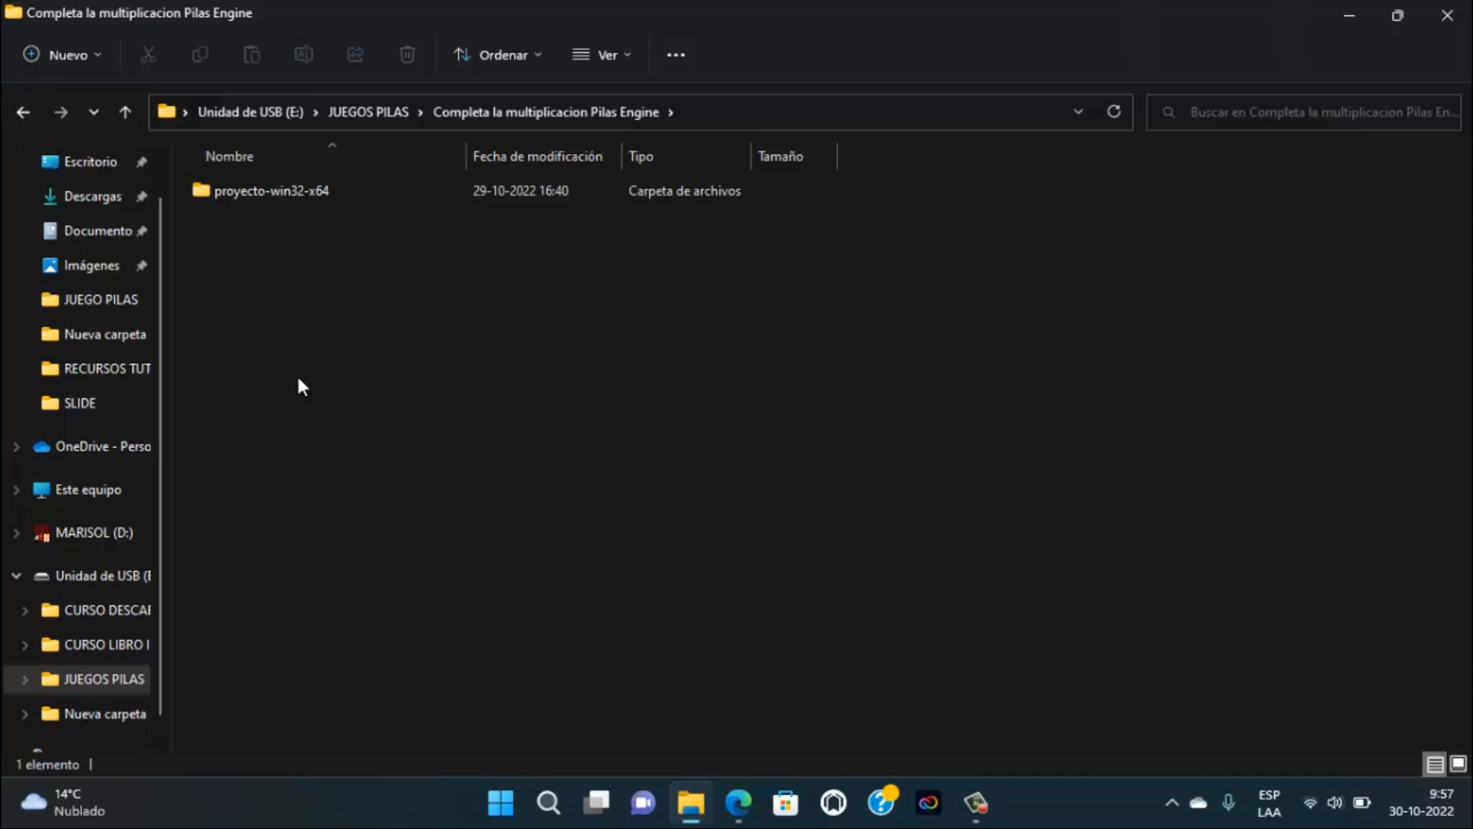
left_click(271, 191)
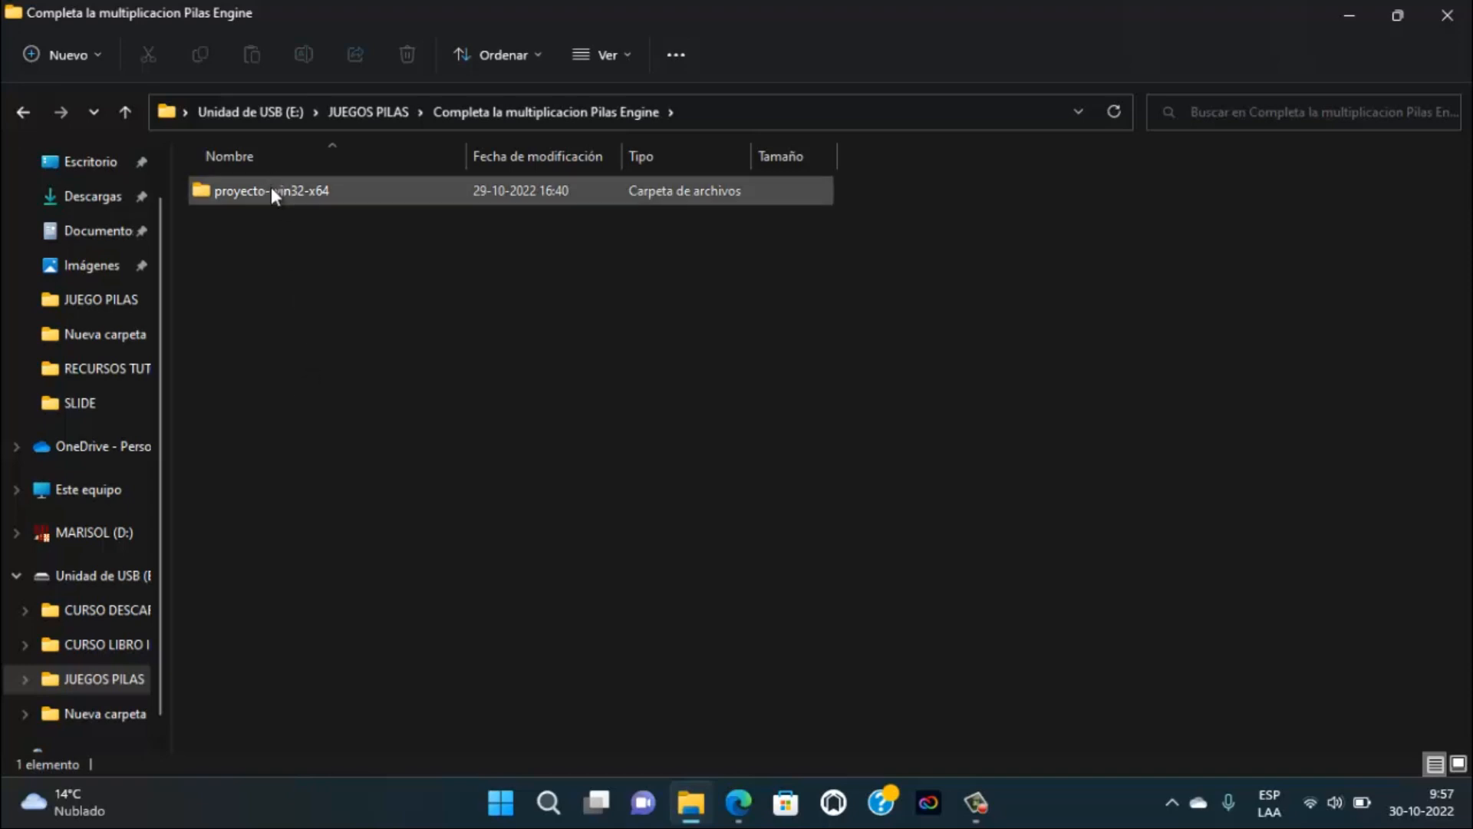
double_click(272, 189)
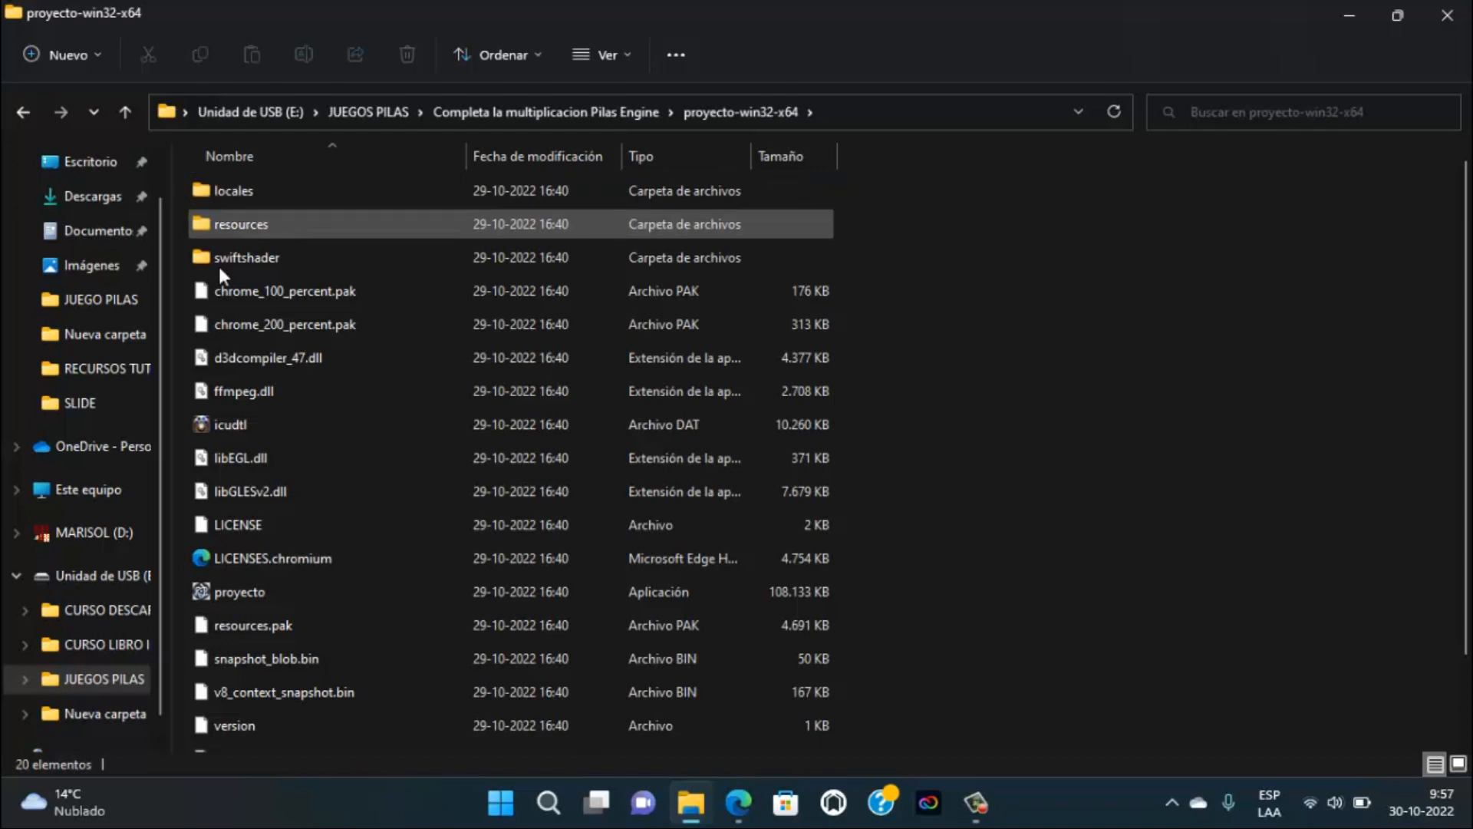
- Inspect locales, chrome_100_percent.pak and libGLESv2.dll, then reopen proyecto-win32-x64
left_click(240, 591)
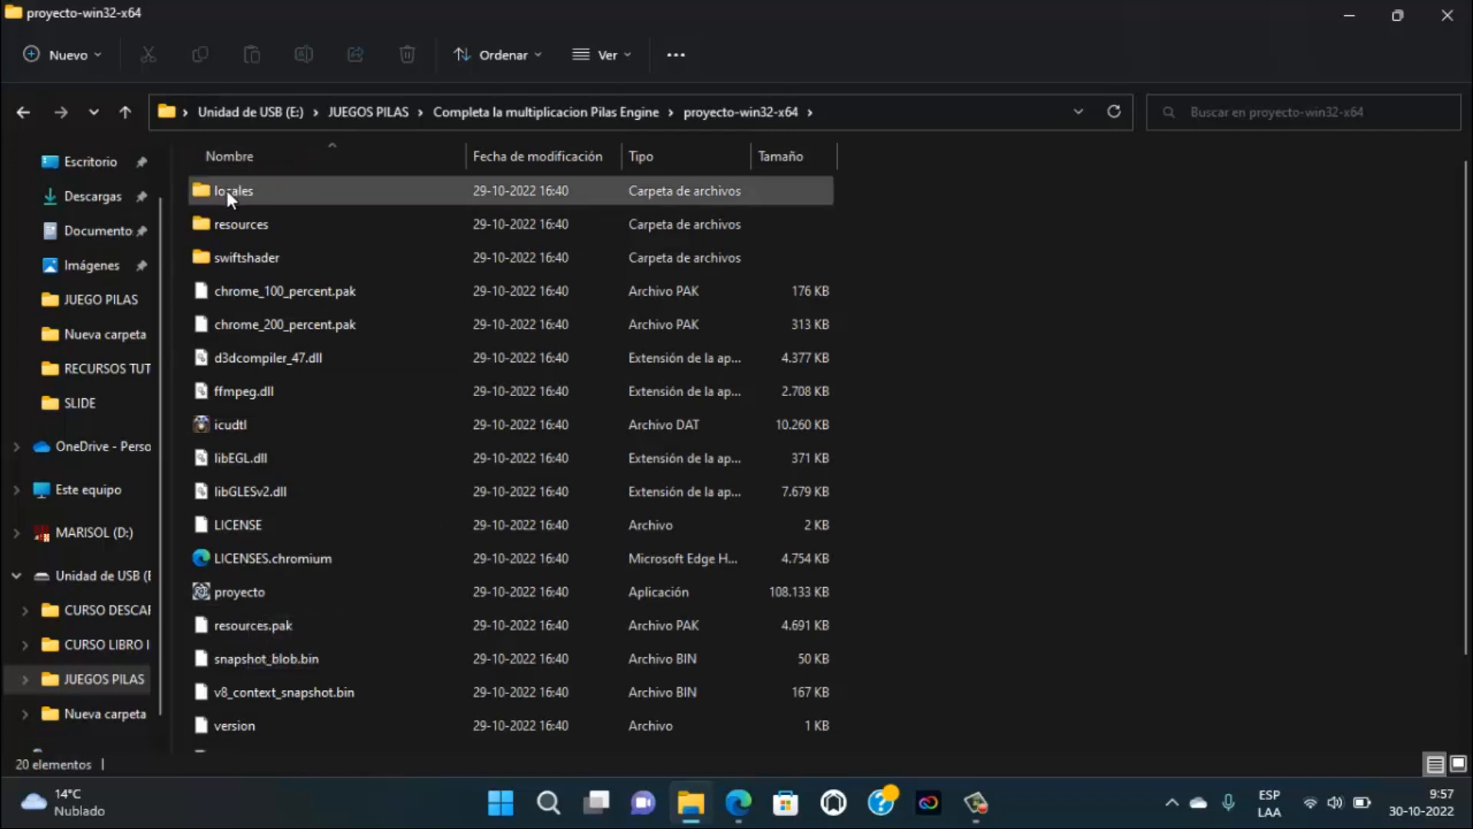
left_click(284, 290)
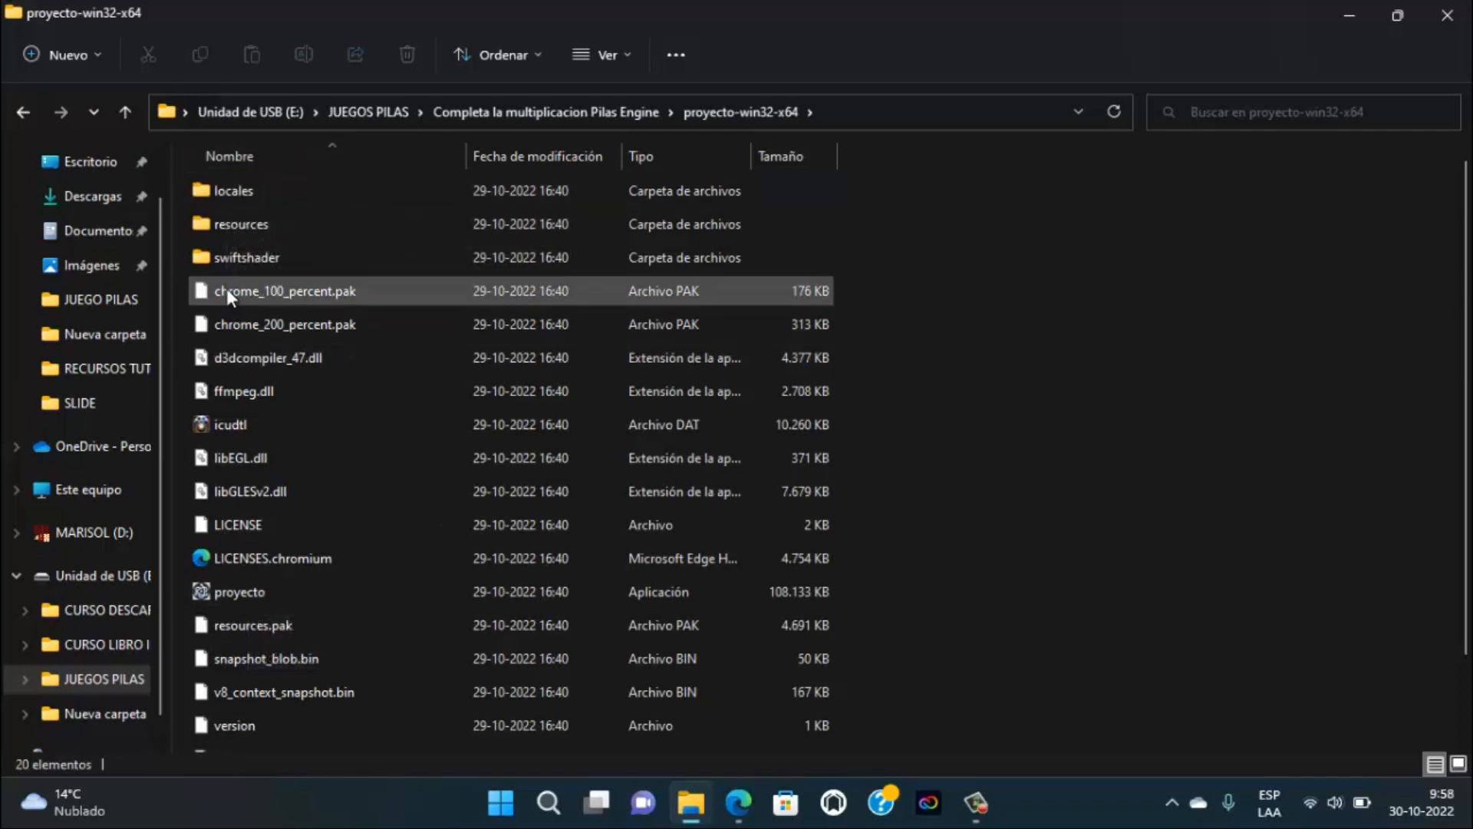
left_click(268, 356)
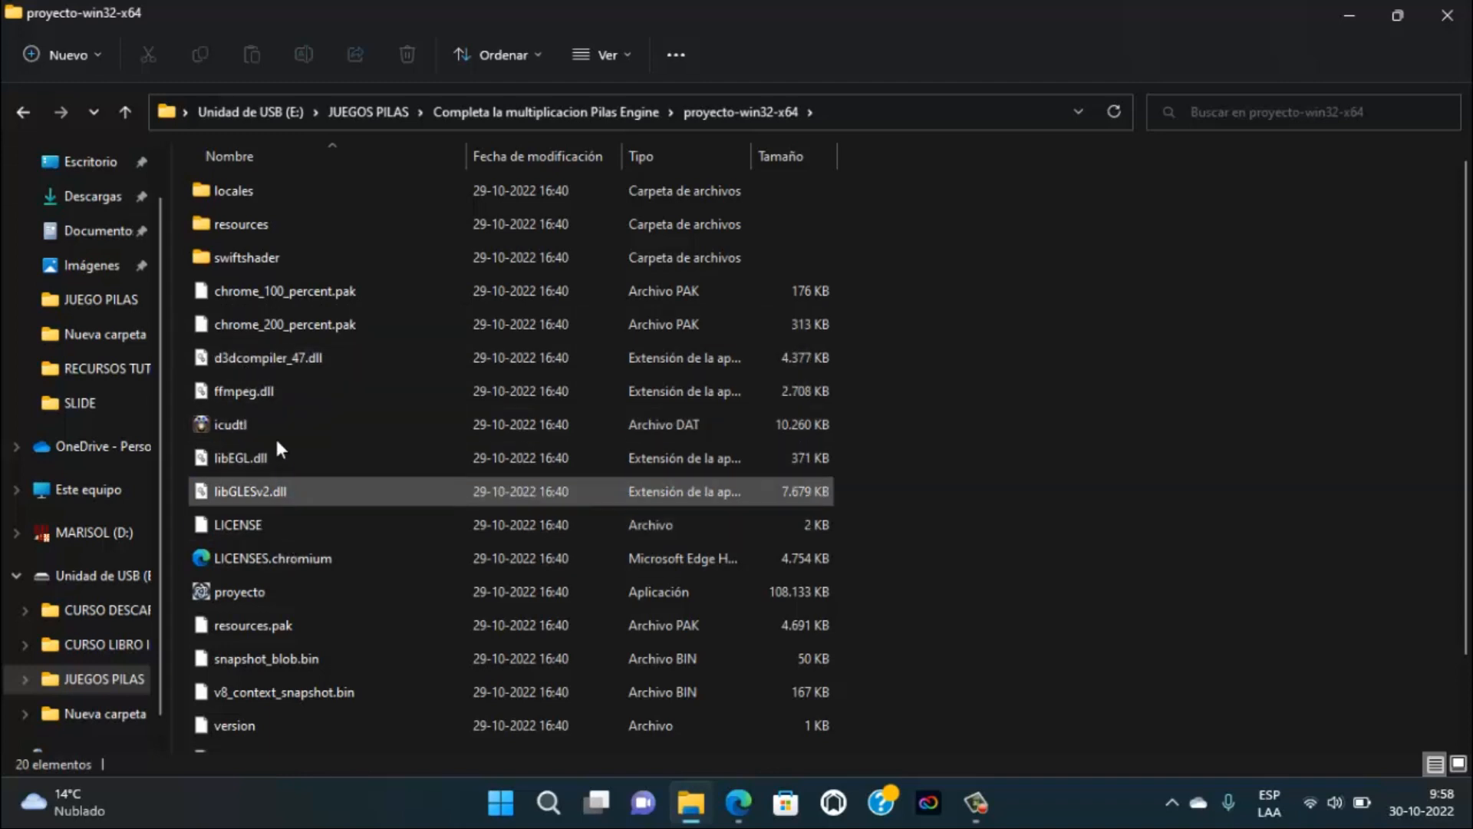
mouse_move(277, 361)
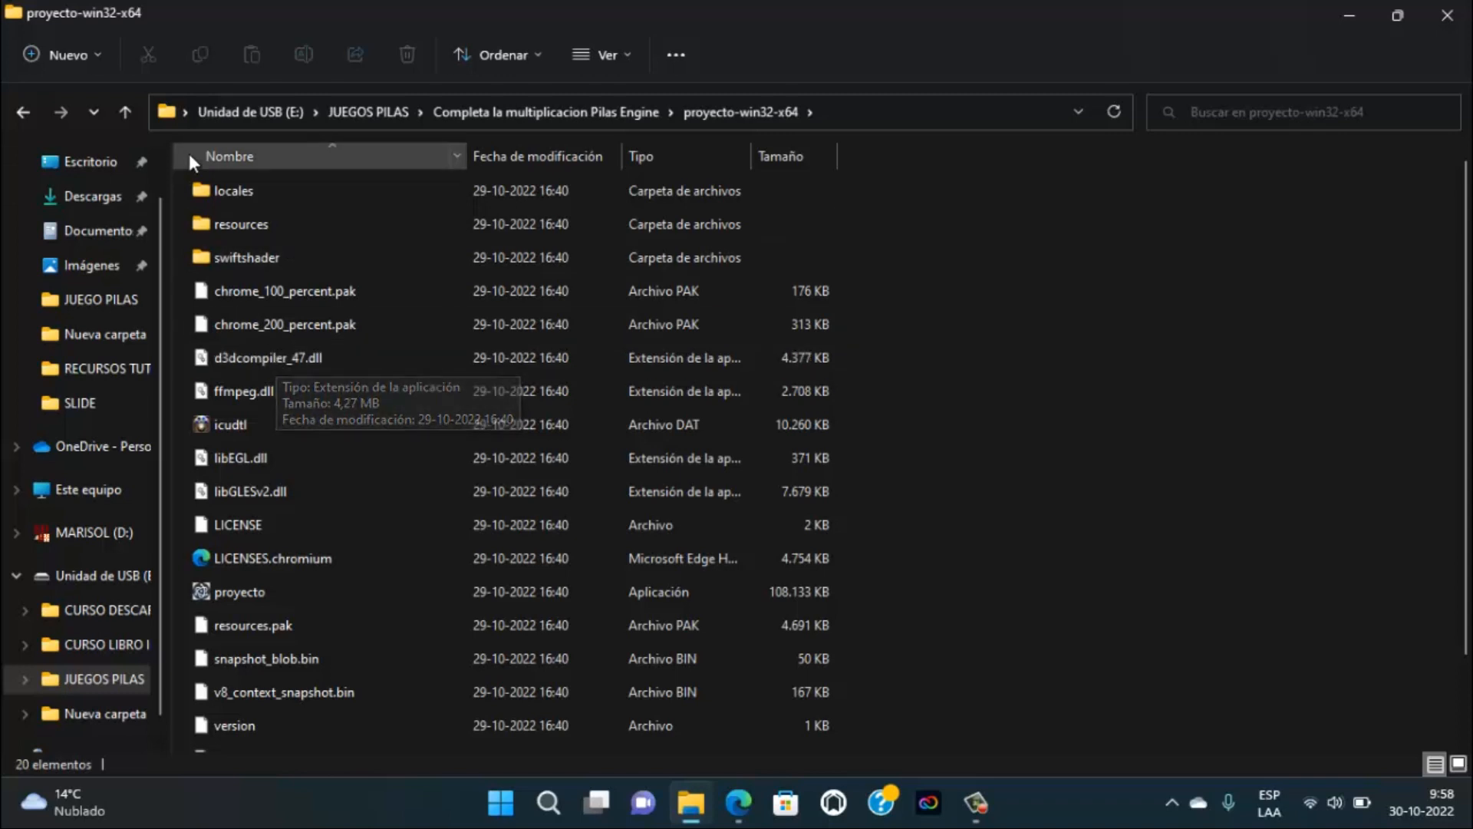
left_click(240, 591)
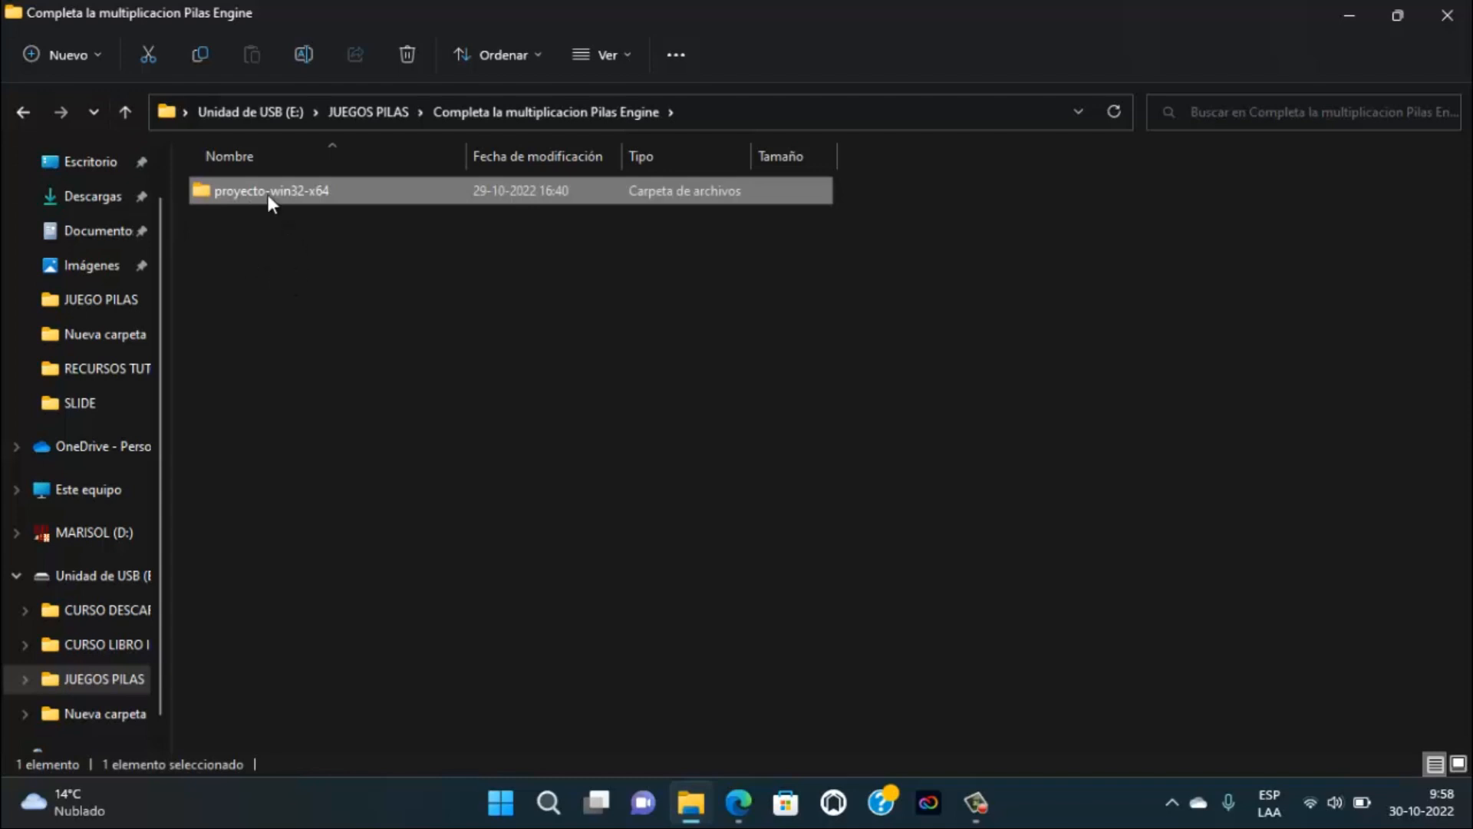
double_click(271, 191)
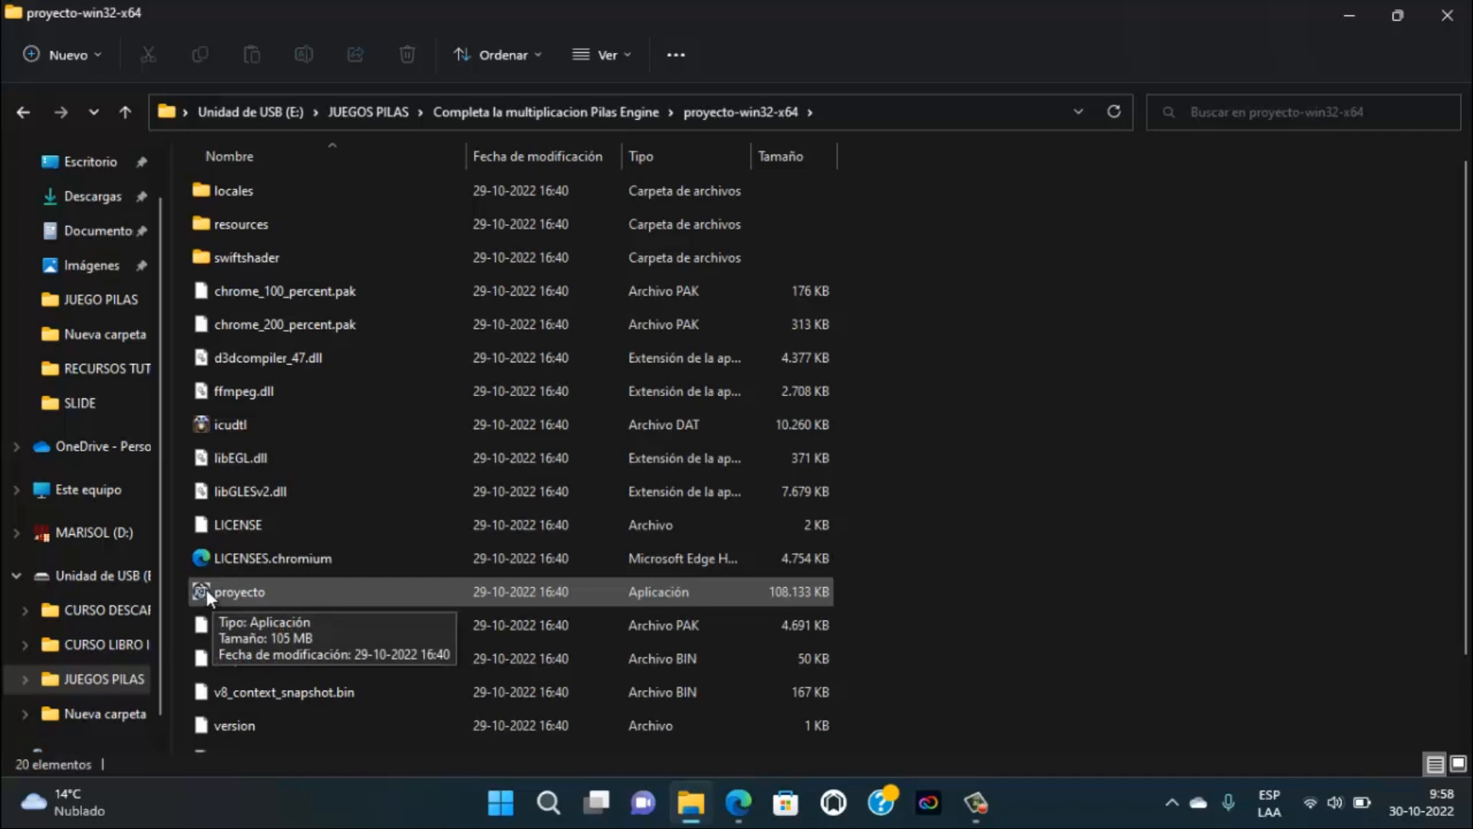
- Run the proyecto application to show the Completa la Multiplicación title screen
double_click(239, 590)
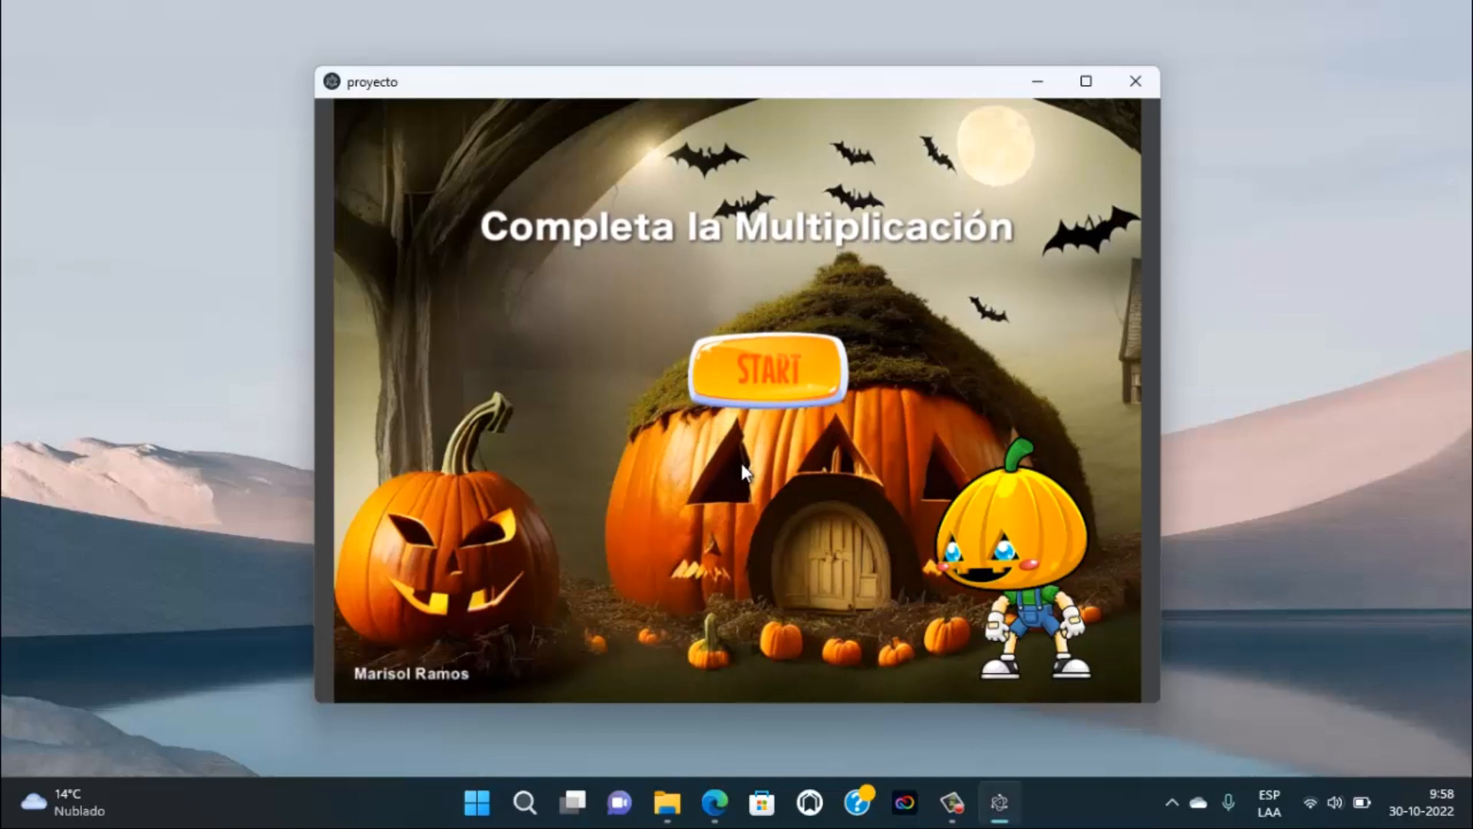
left_click(764, 368)
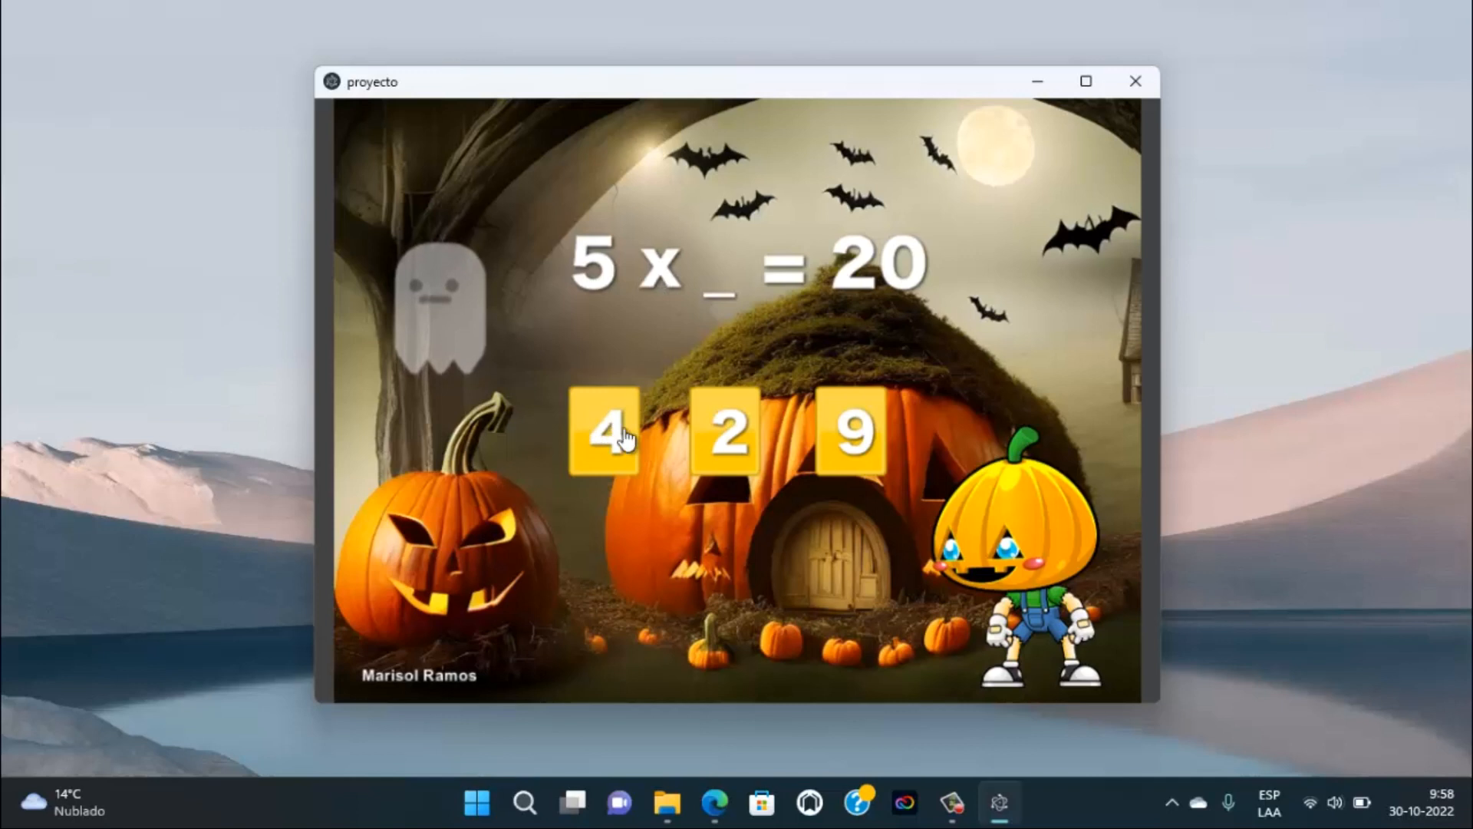
mouse_move(866, 424)
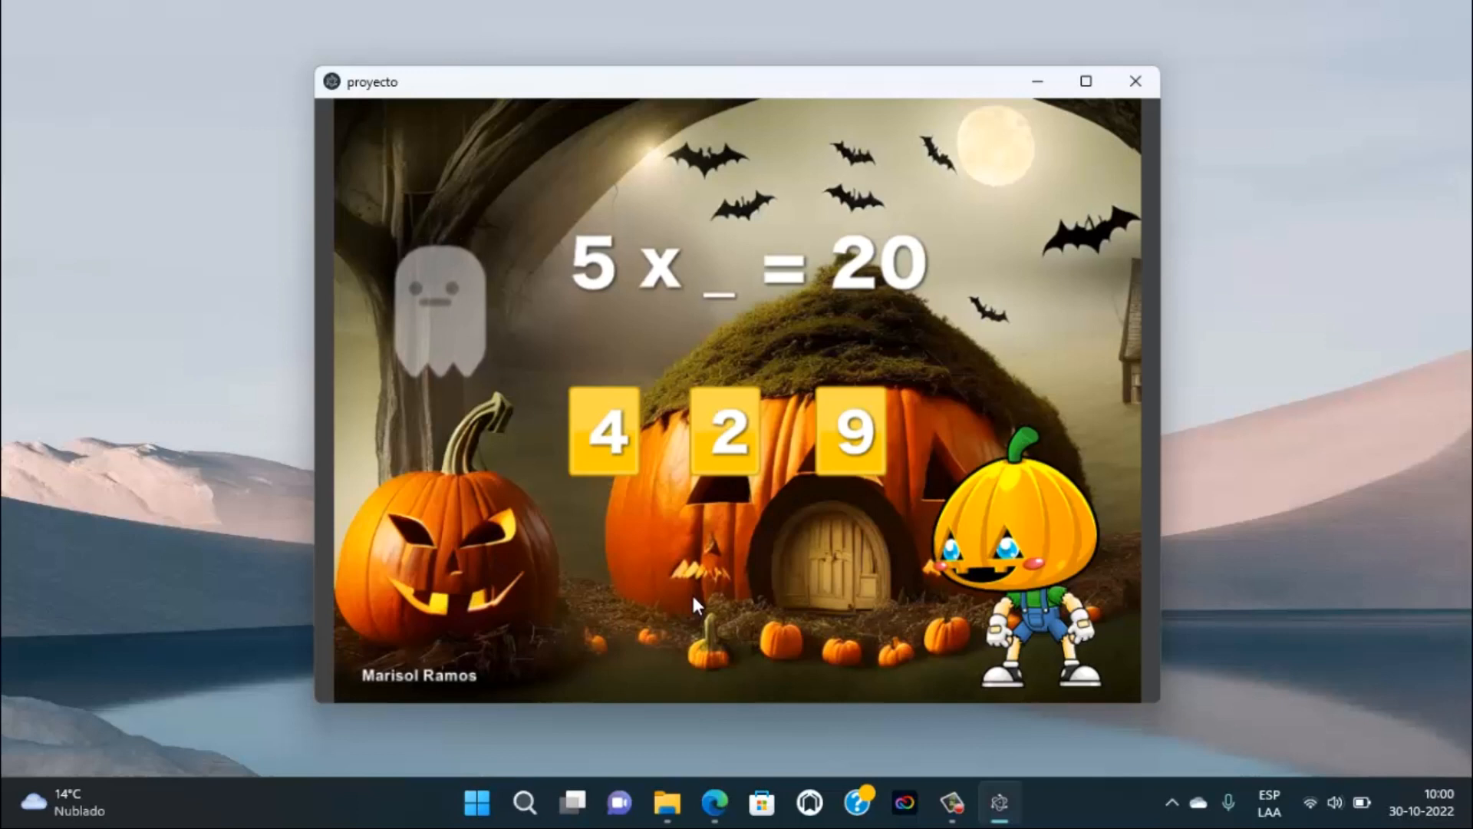
mouse_move(850, 544)
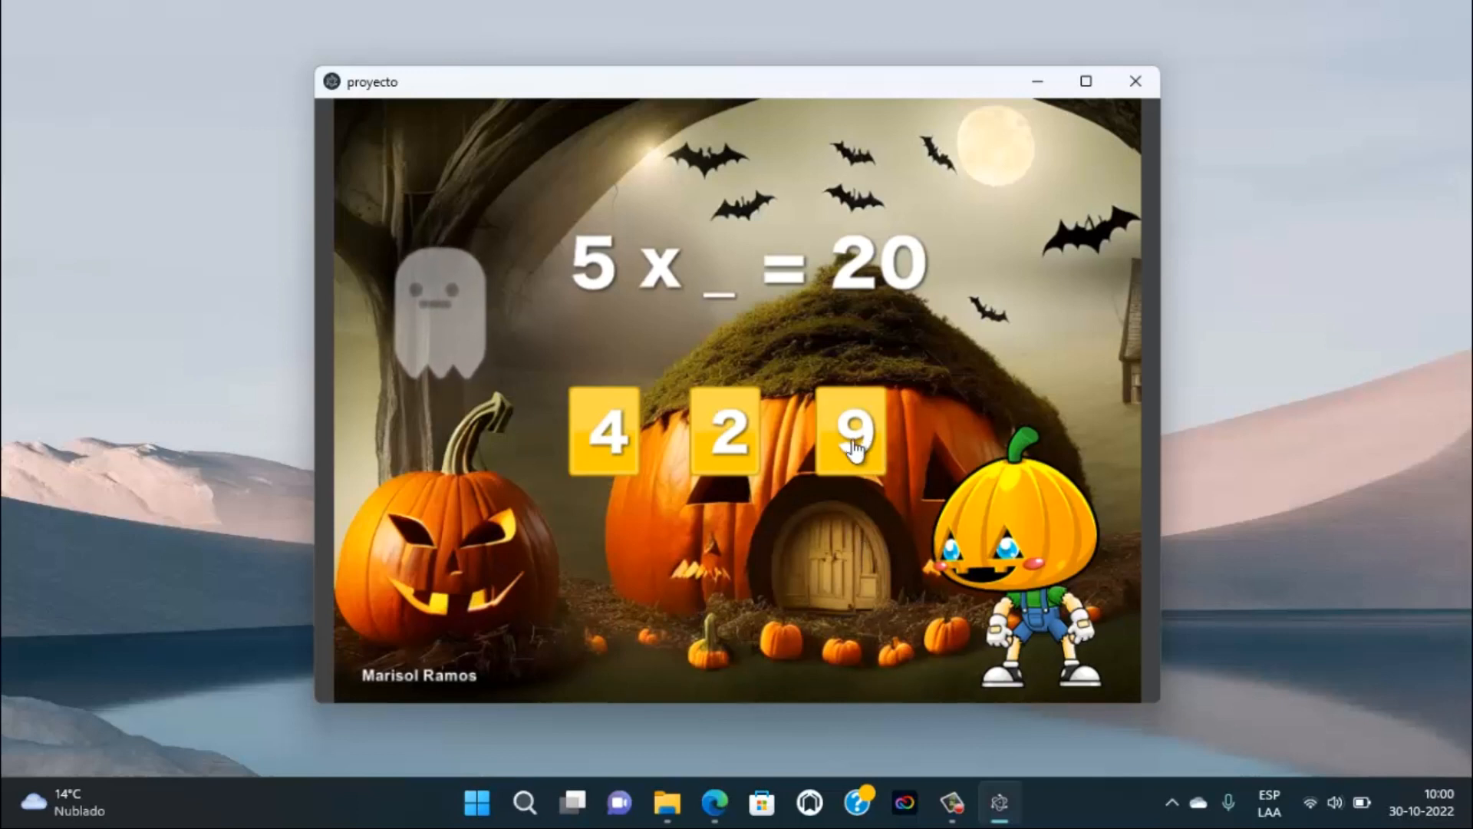
- Answer 5 × _ = 20 with 2 (wrong), then 8 × _ = 64 with 8
left_click(850, 430)
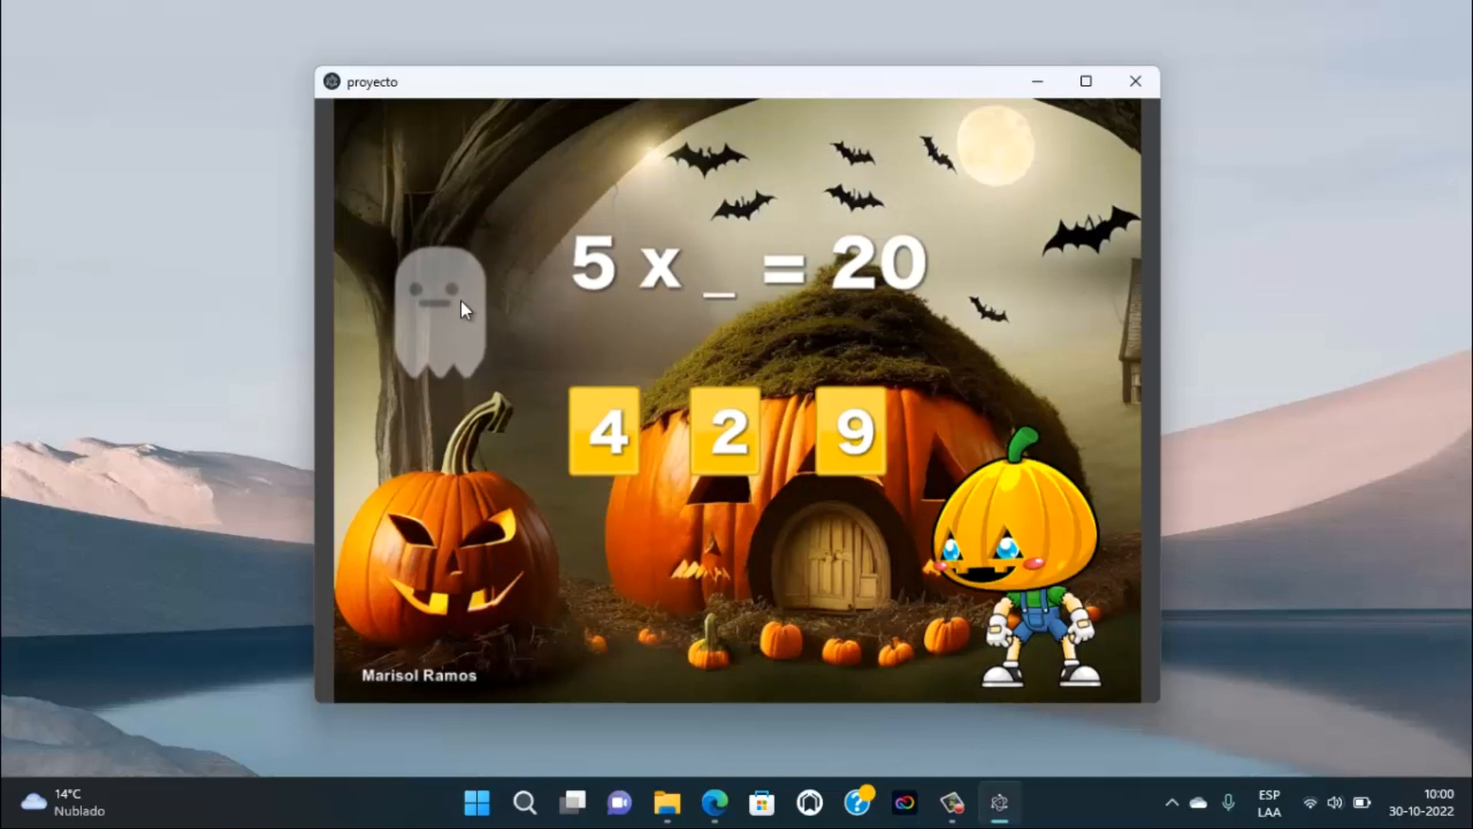
mouse_move(681, 553)
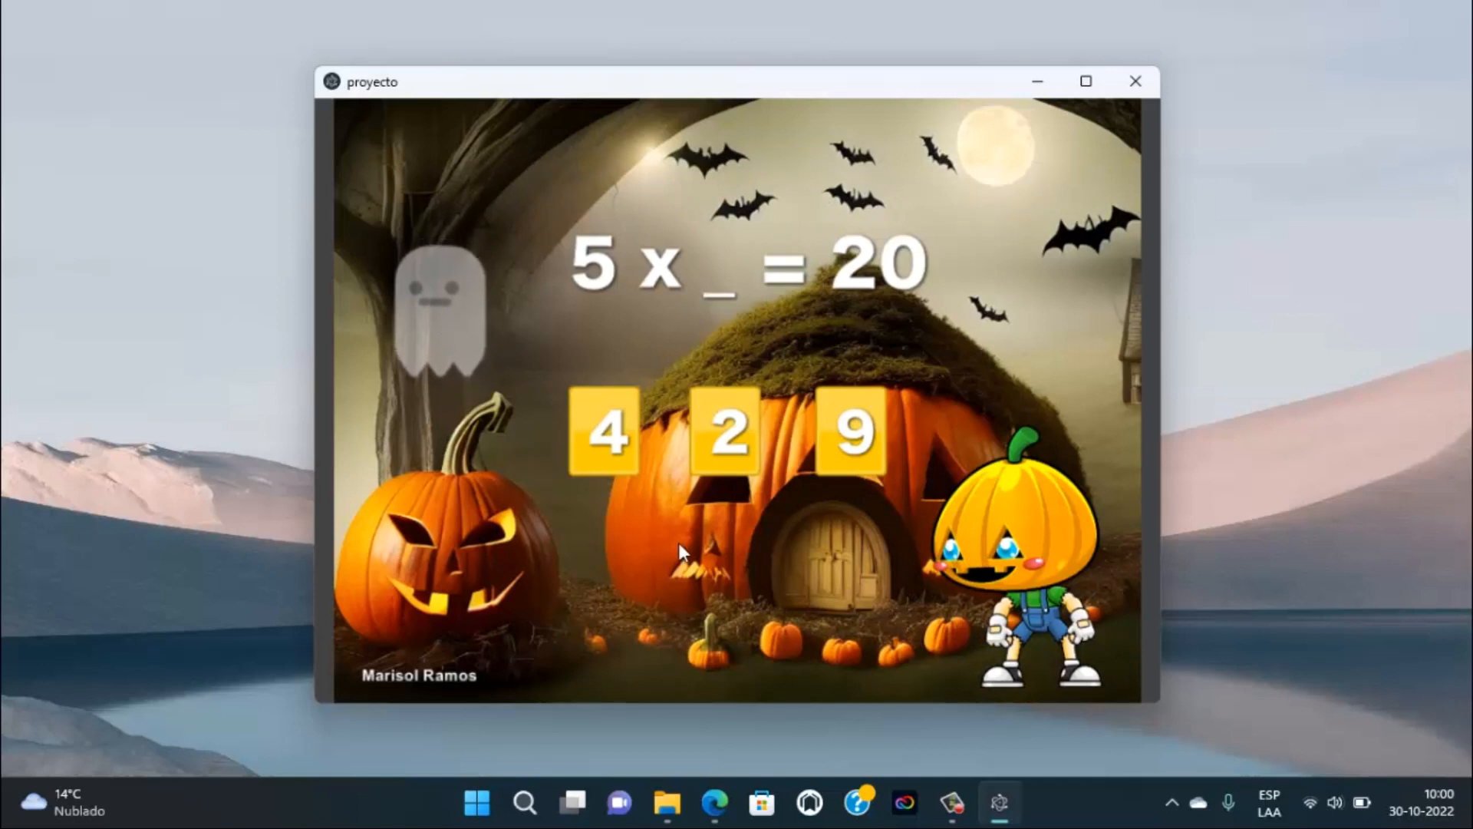
left_click(726, 432)
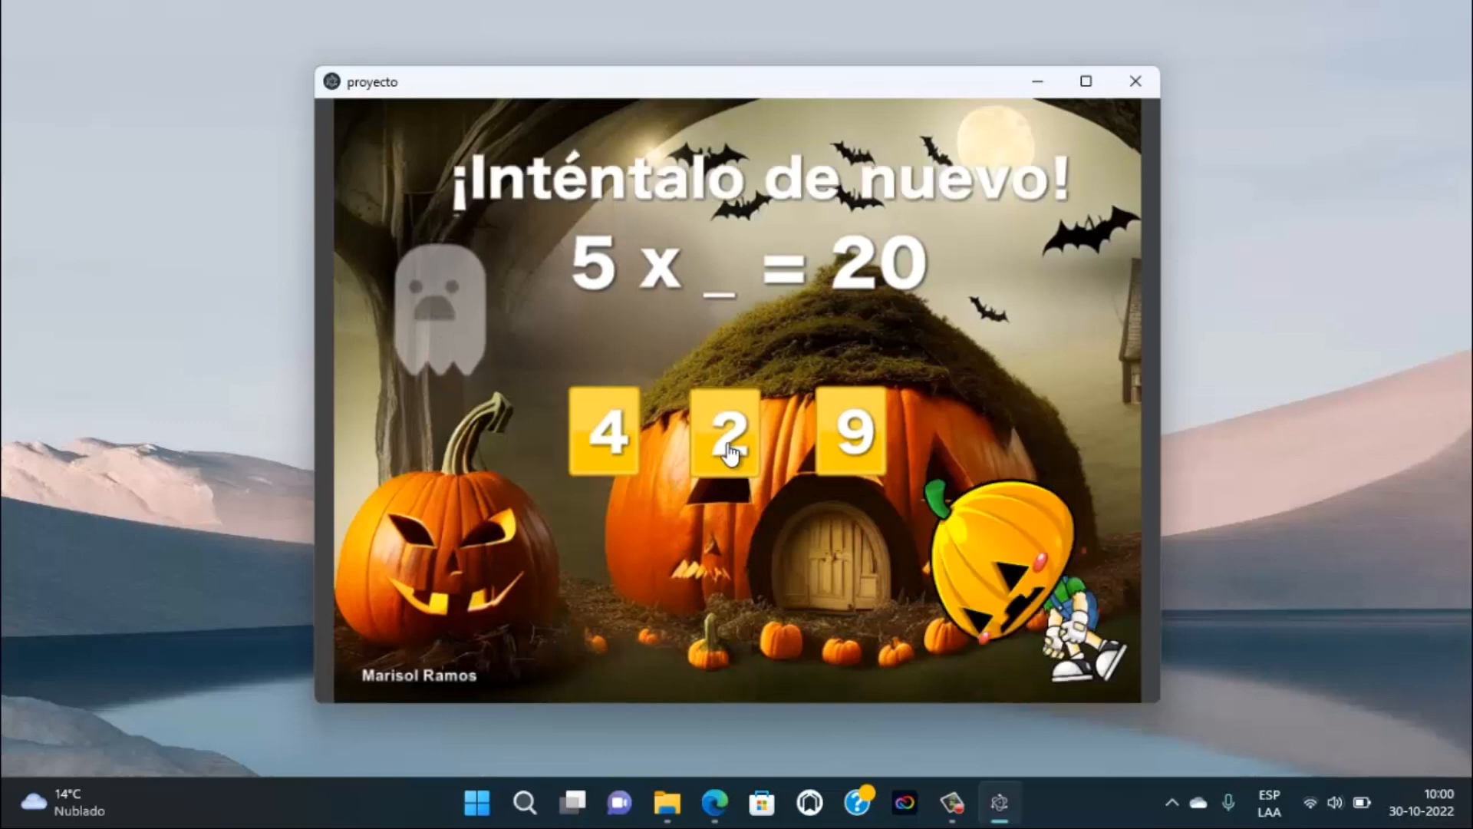
mouse_move(761, 606)
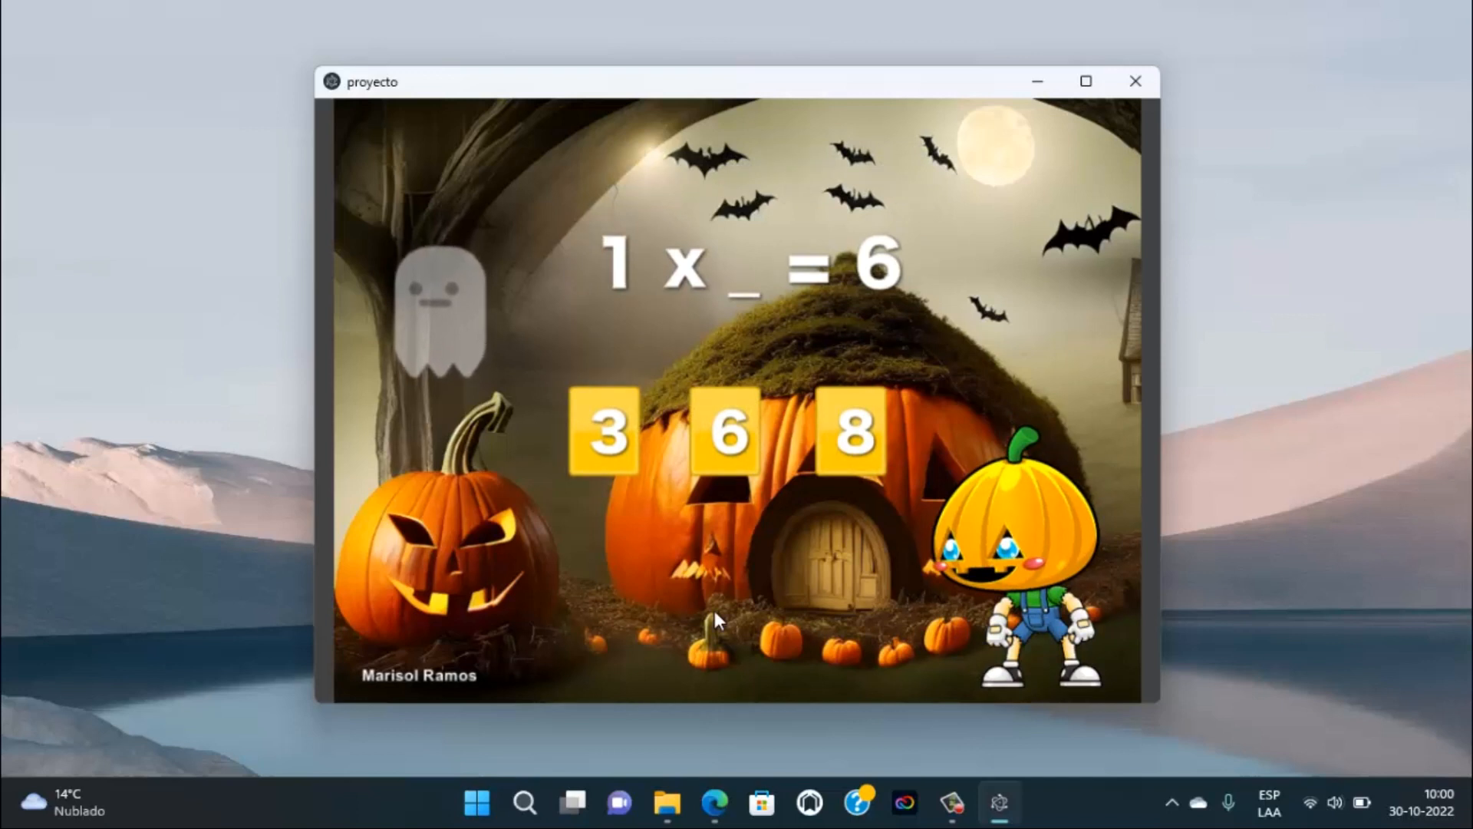
mouse_move(724, 305)
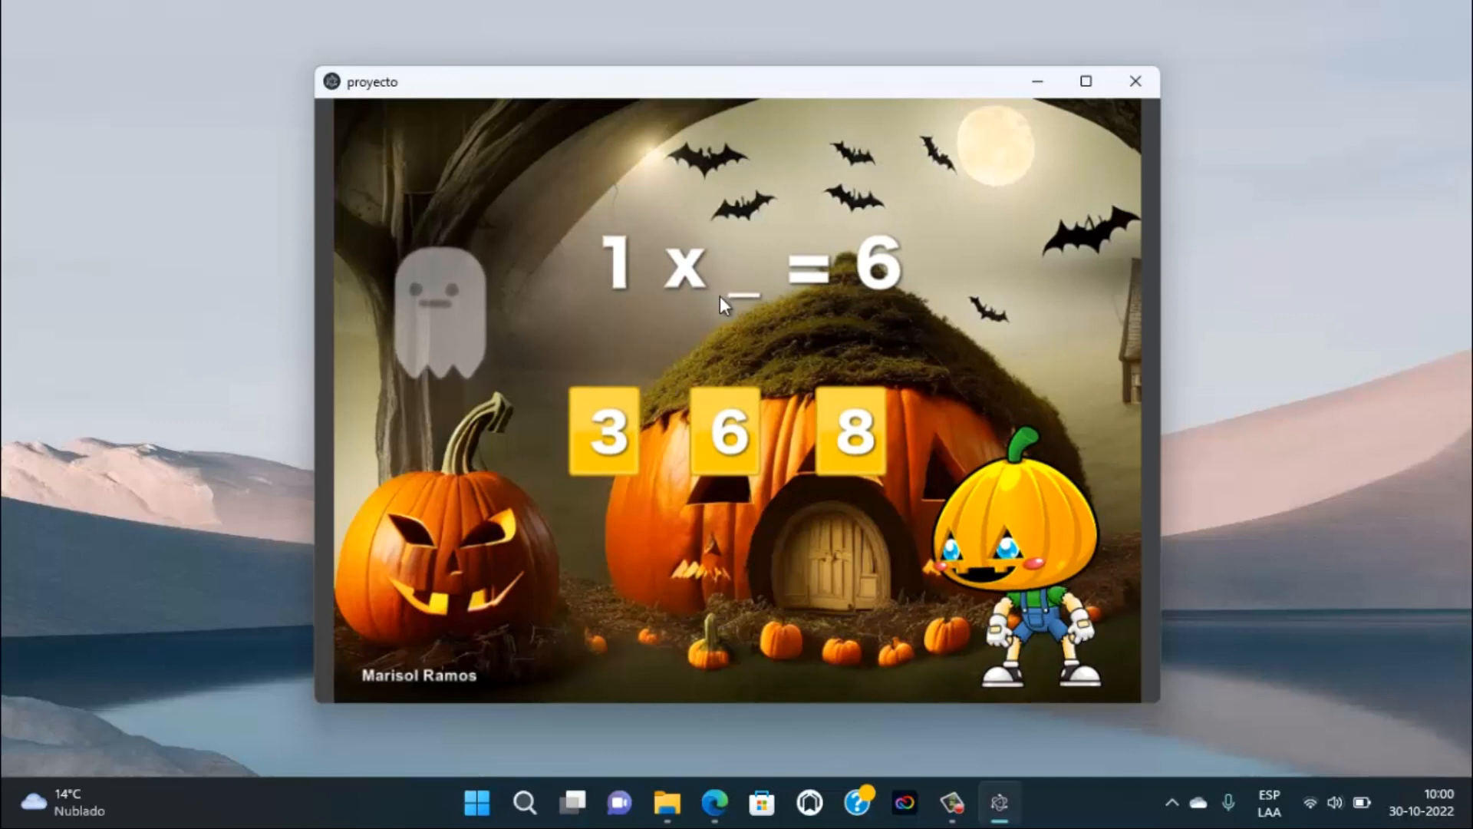
left_click(726, 431)
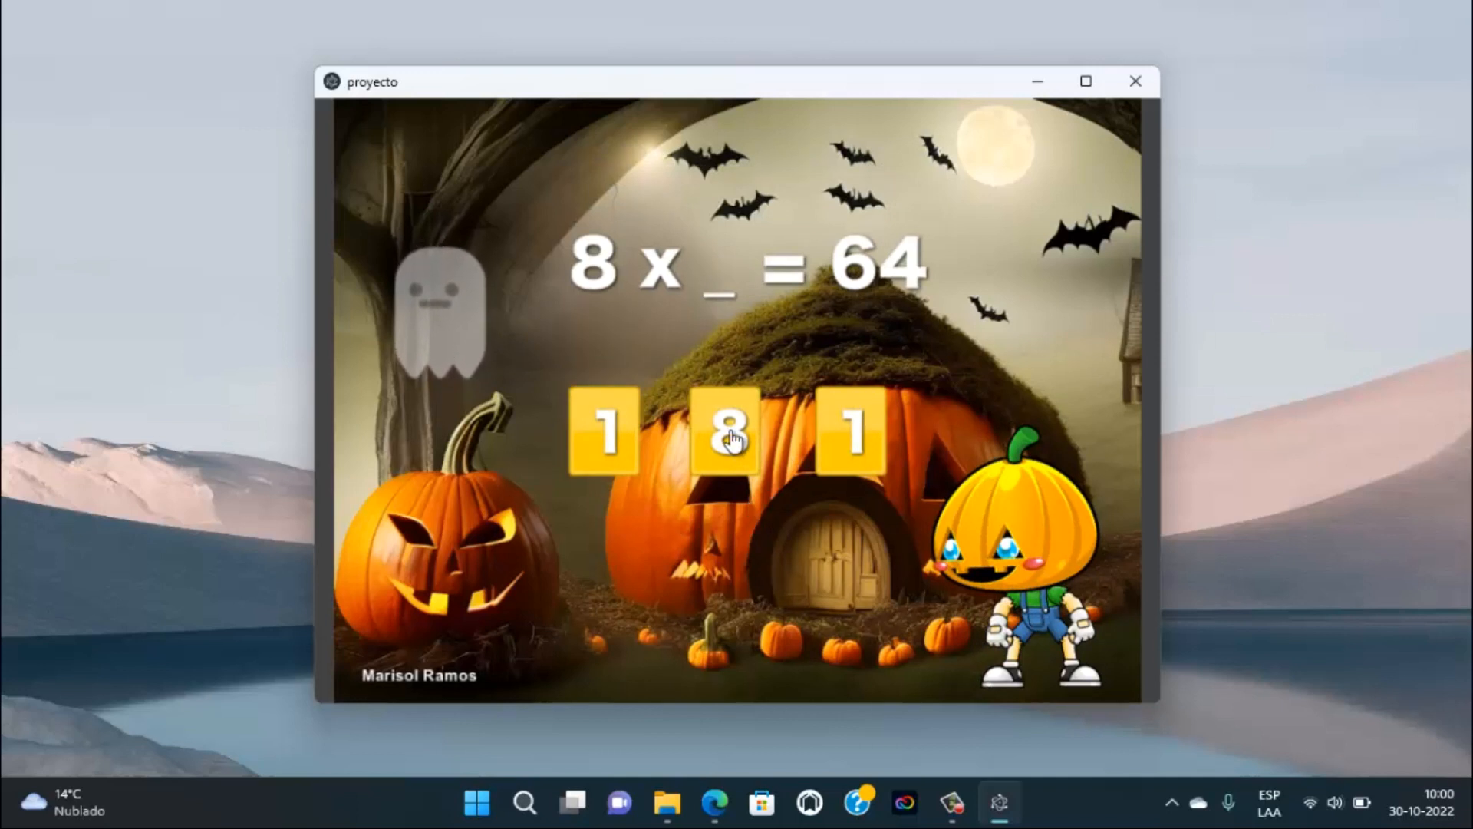
left_click(727, 432)
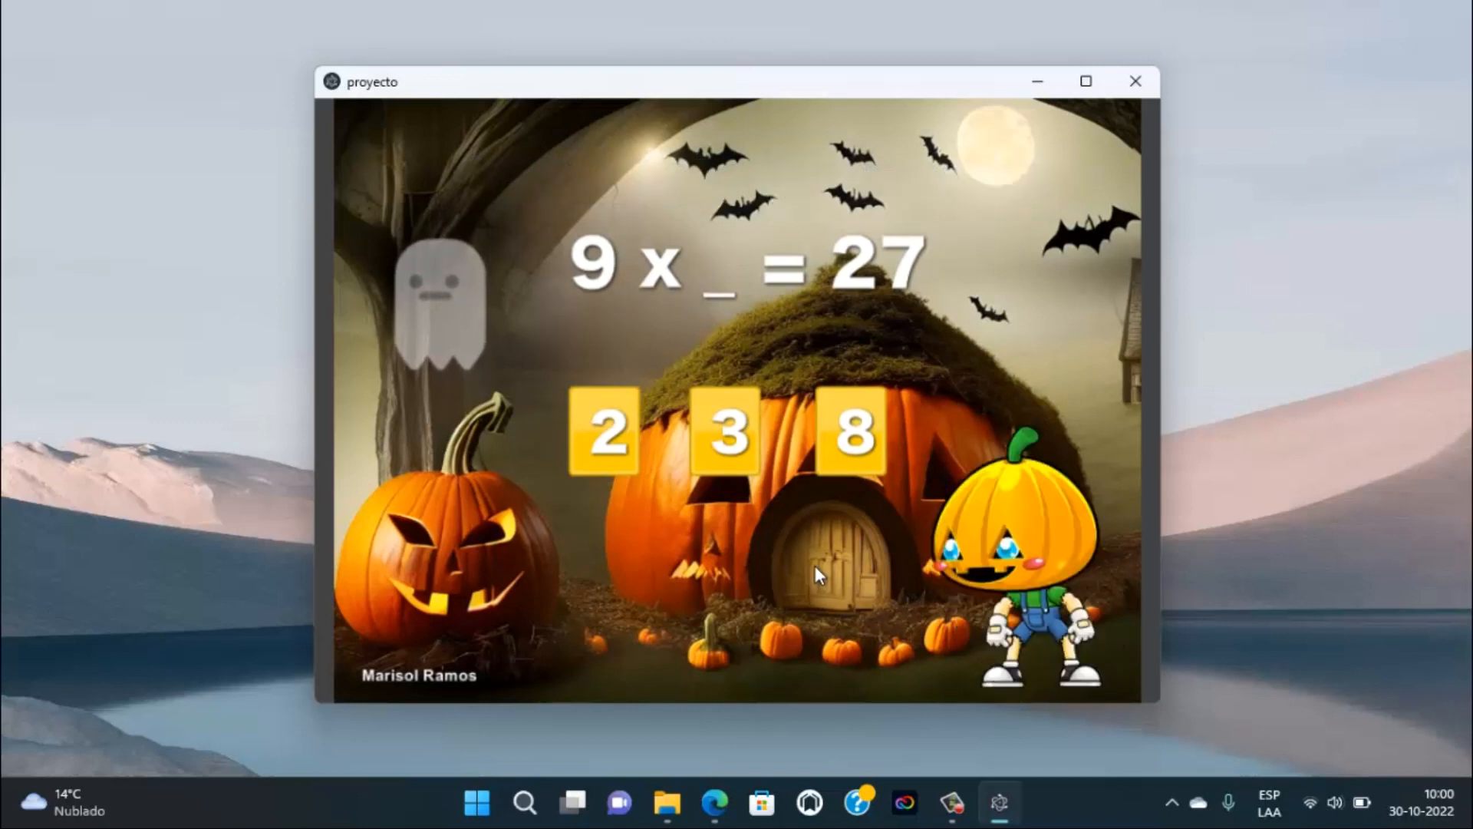
mouse_move(718, 746)
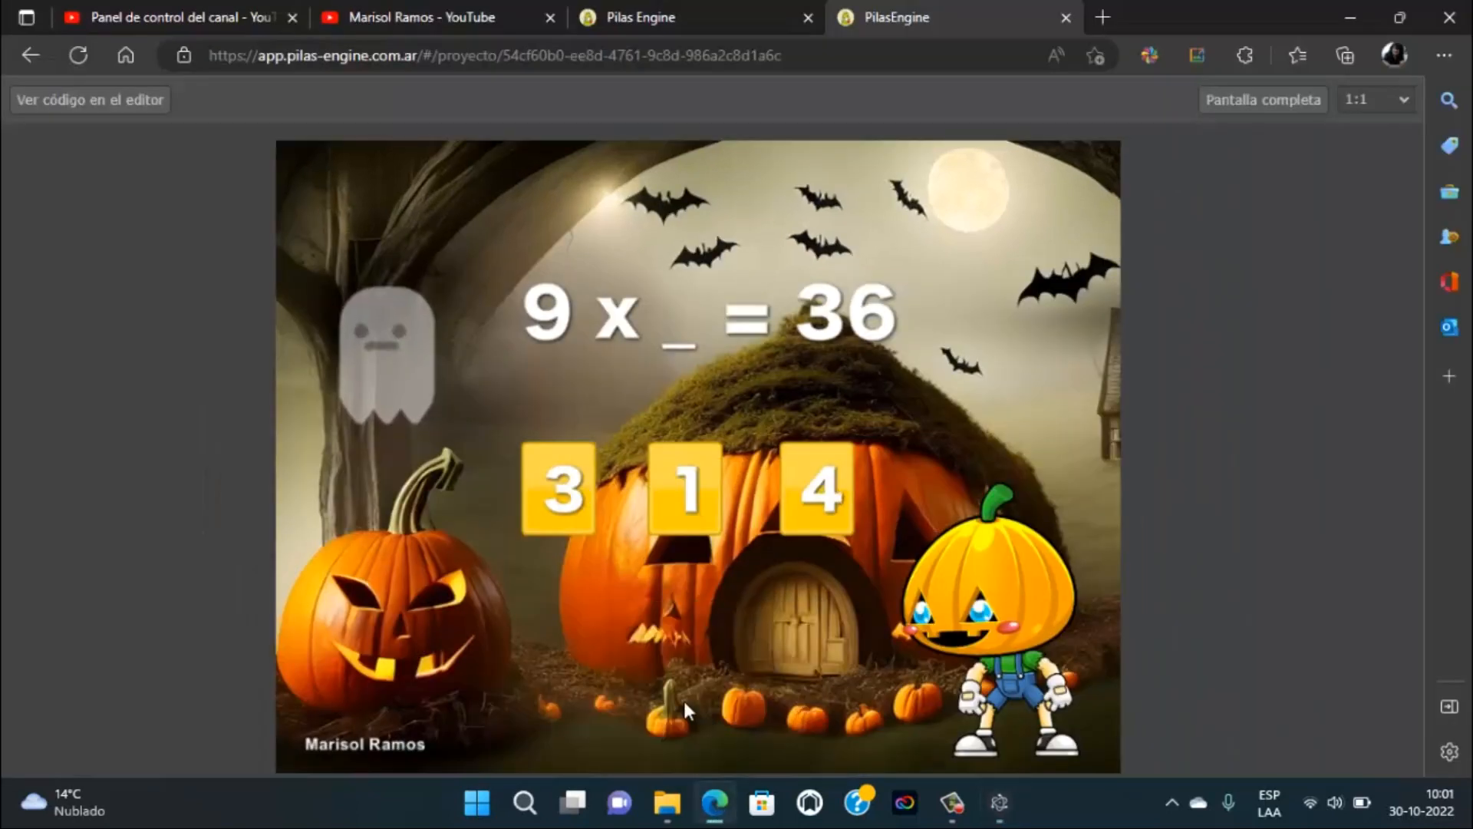
mouse_move(223, 275)
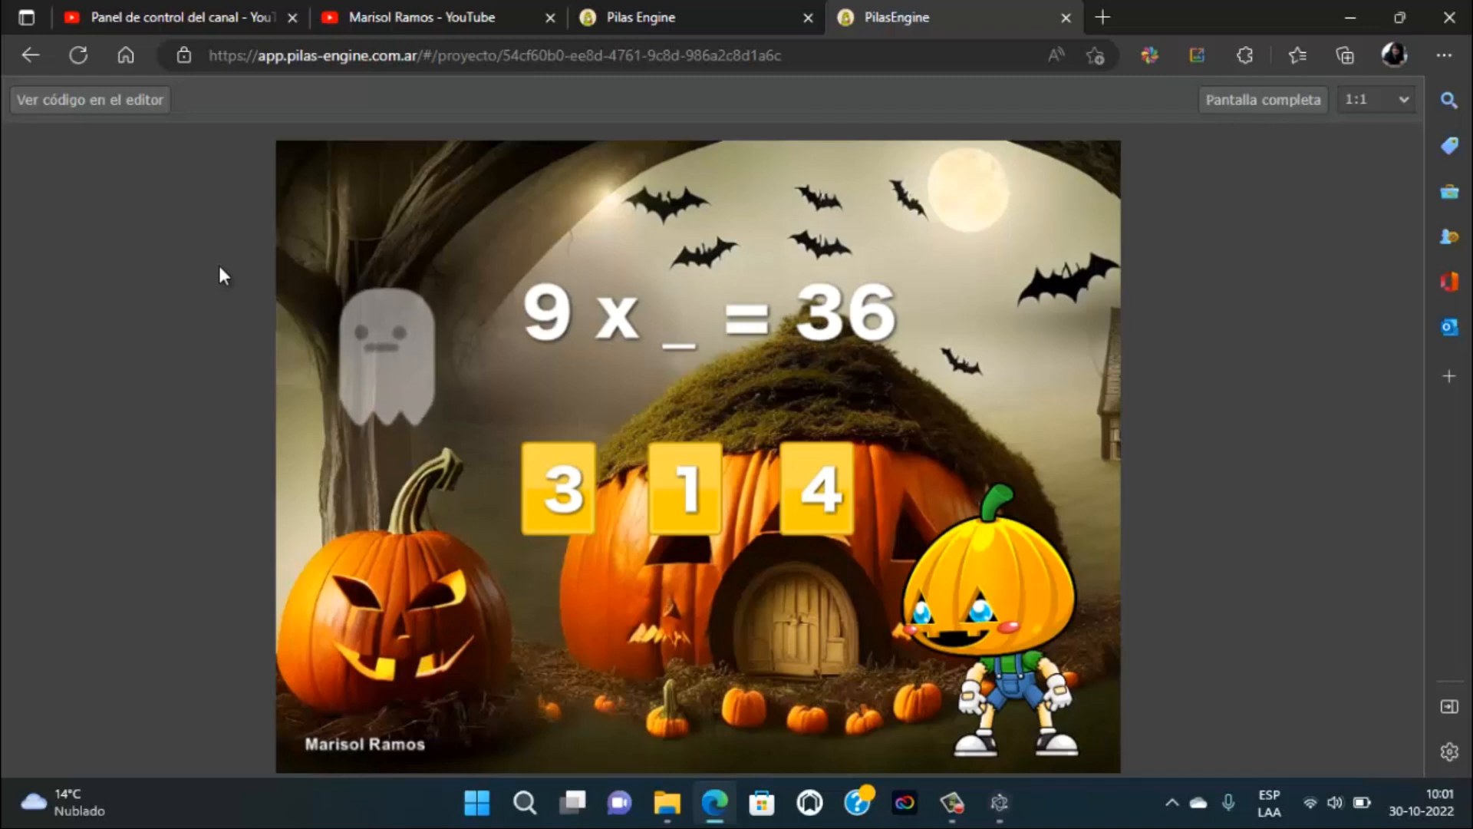
mouse_move(380, 373)
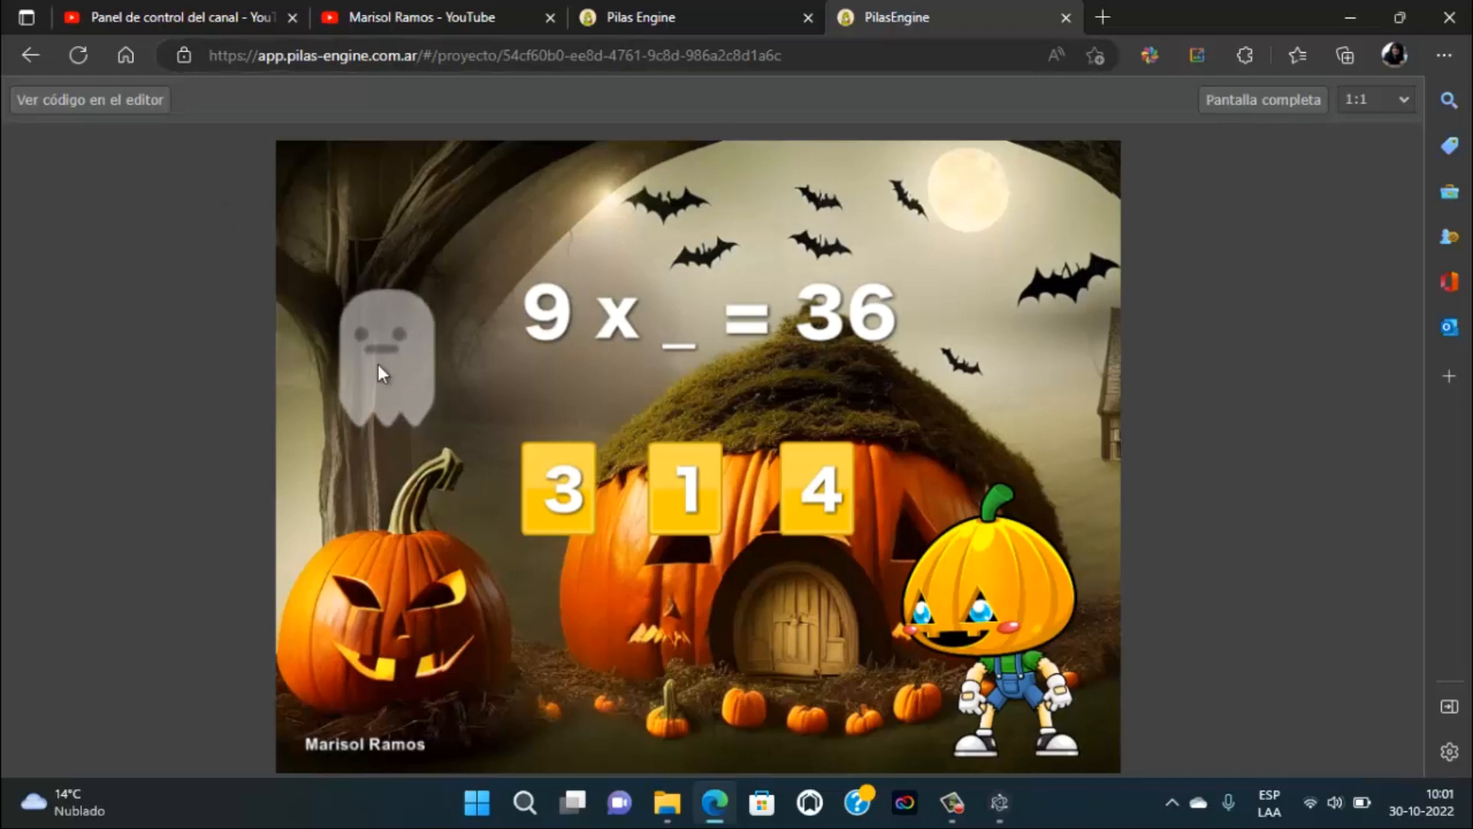
mouse_move(846, 597)
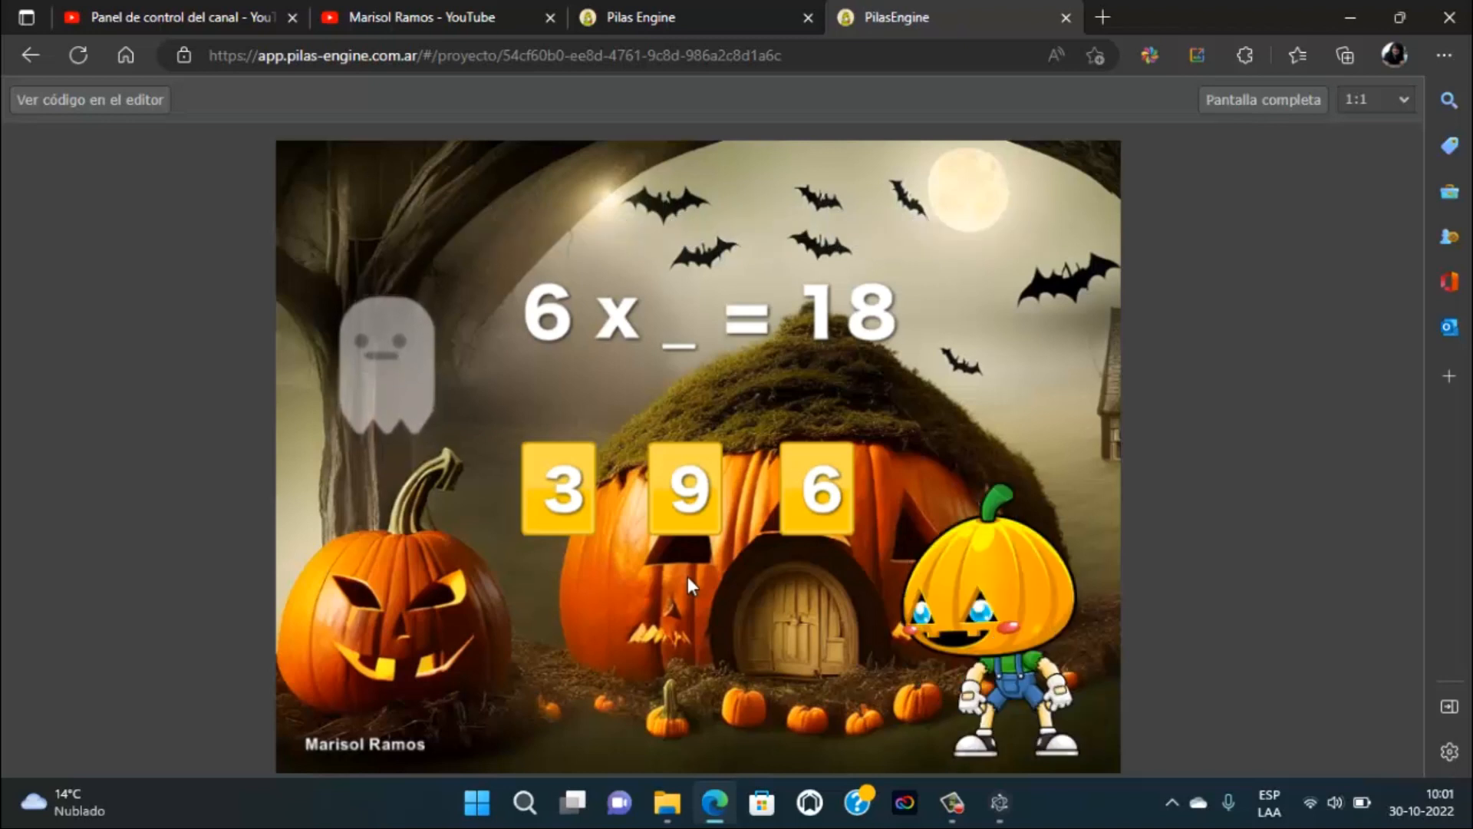
mouse_move(862, 364)
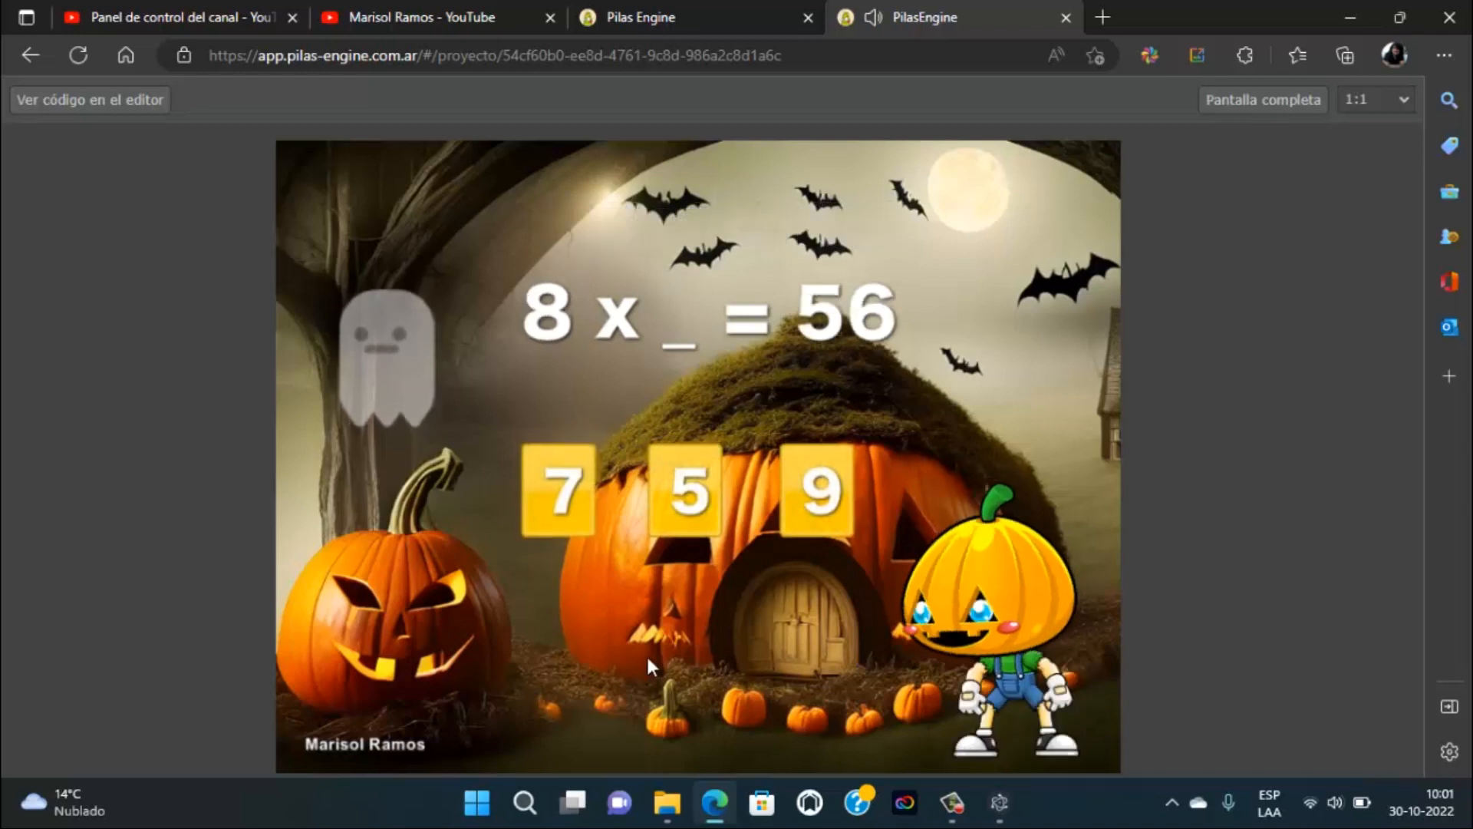
mouse_move(991, 784)
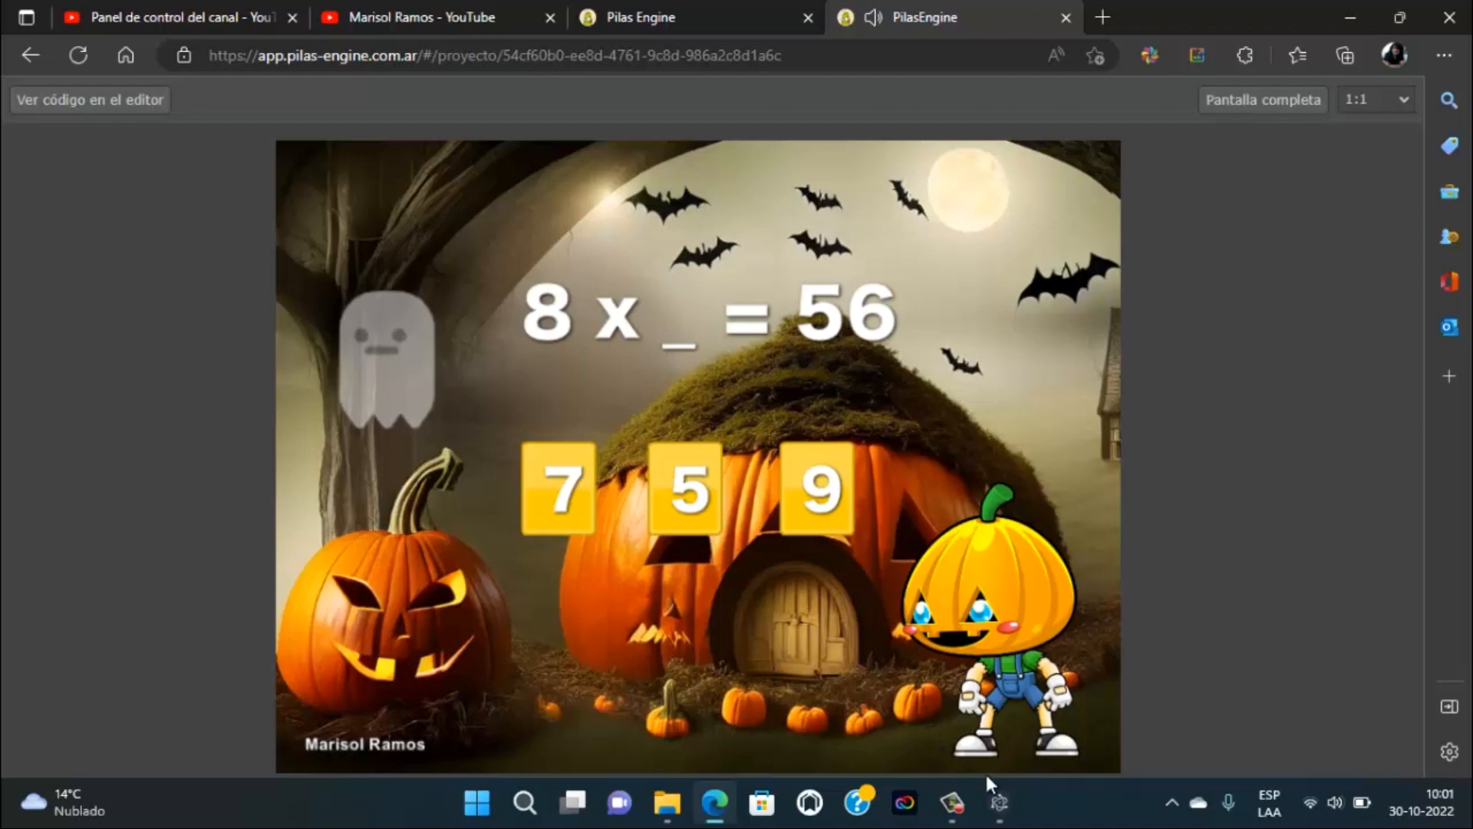